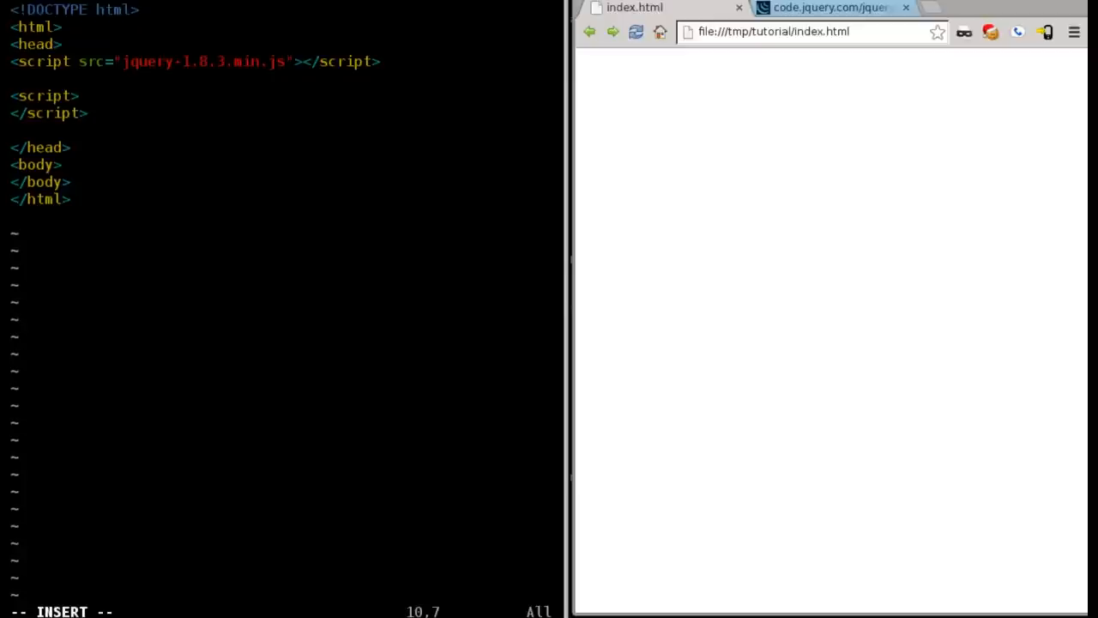
pyautogui.moveTo(353, 219)
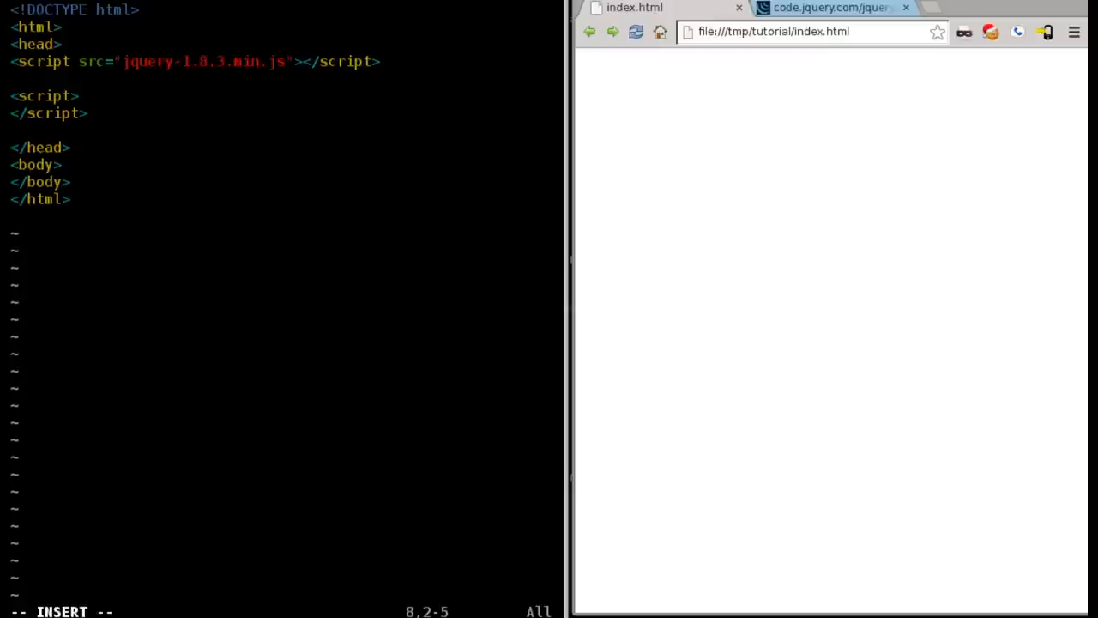
# Start a new indented line right after <body> in index.html
pyautogui.press('enter')
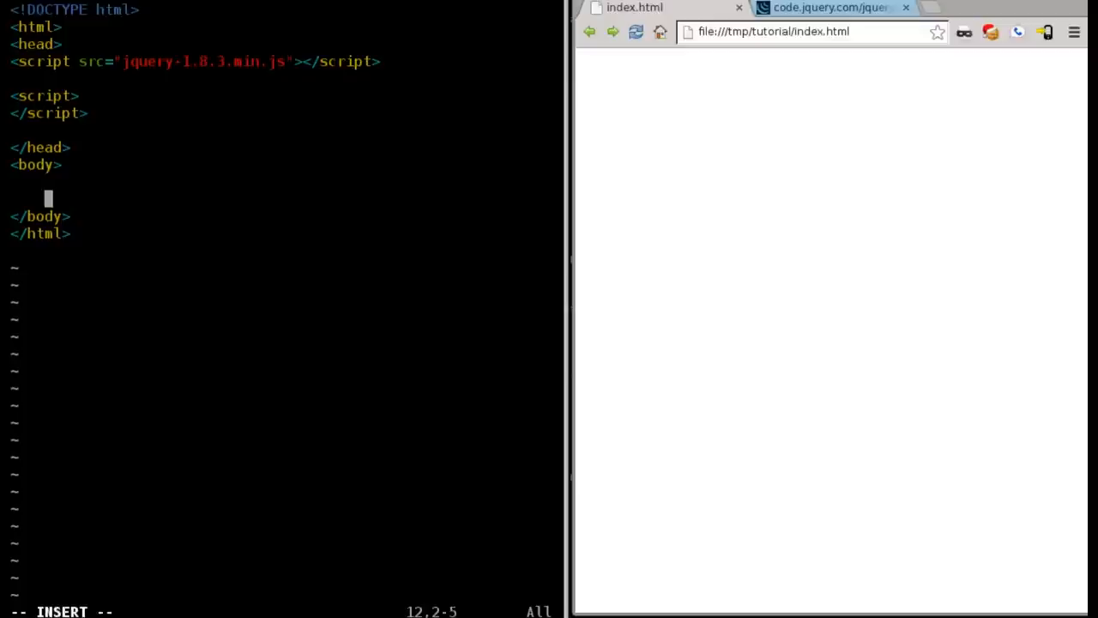
# Type the div with id my1 containing the paragraph 'This is some text'
pyautogui.write('<div id')
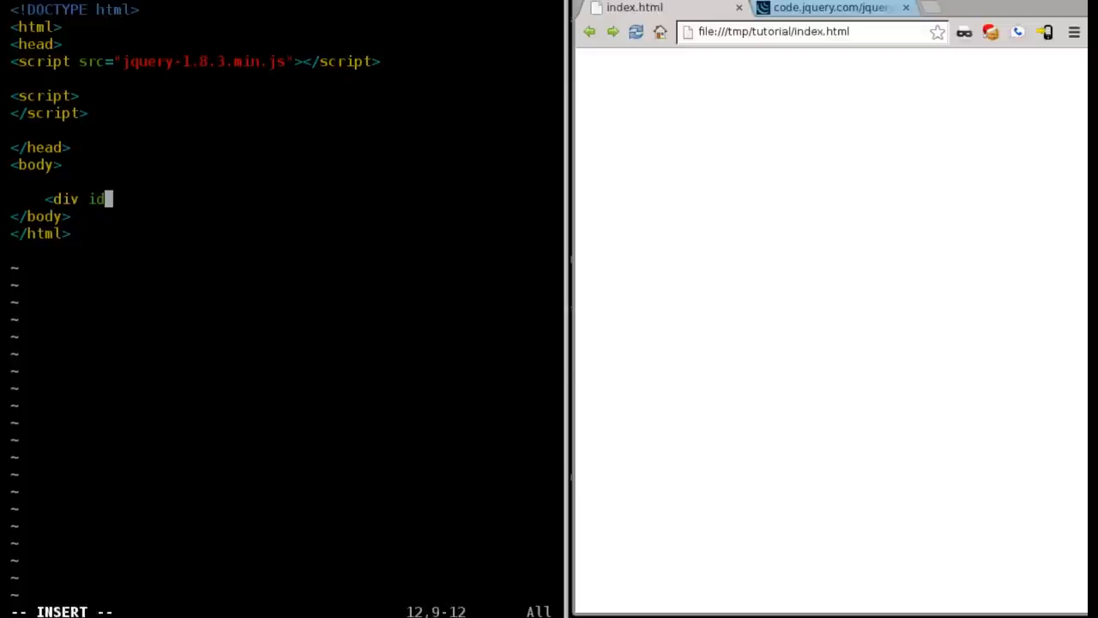
pyautogui.write('="my1">')
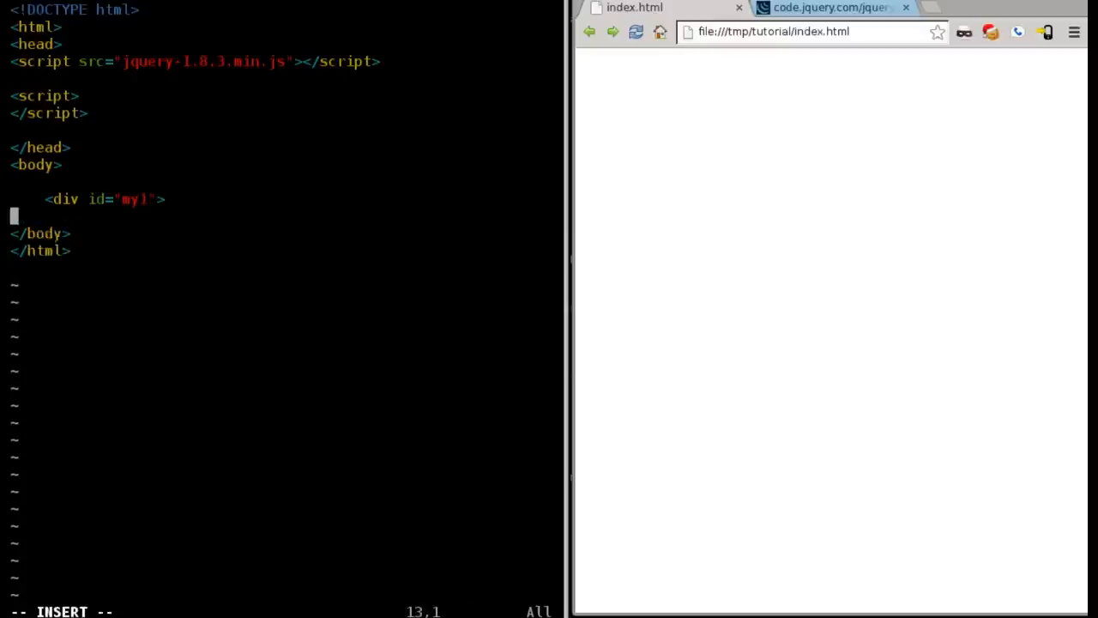
pyautogui.write('</div>')
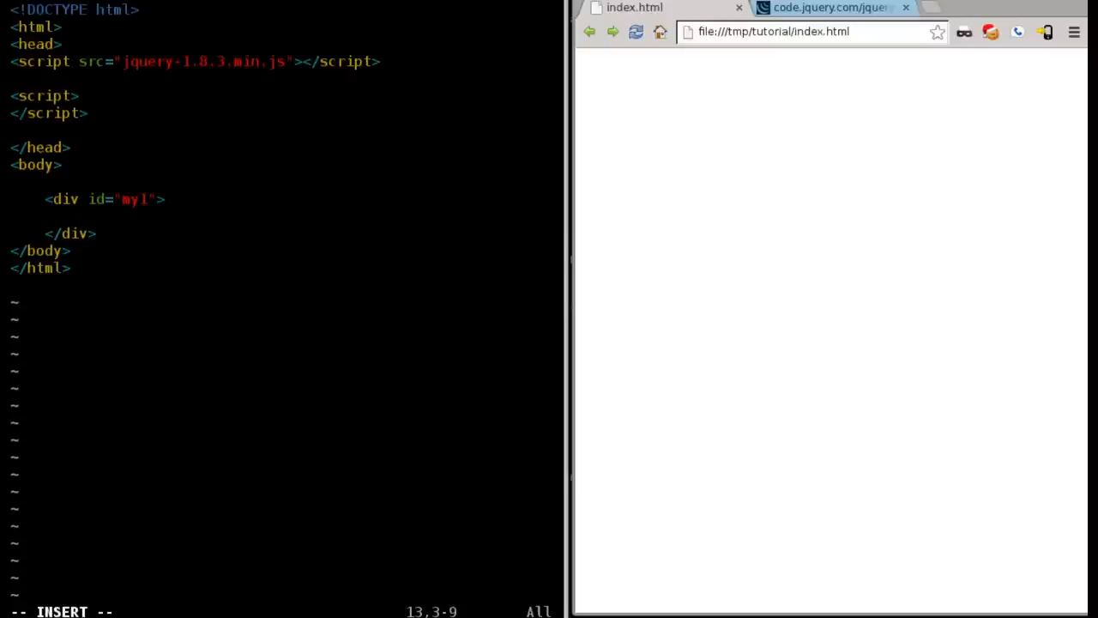
pyautogui.write('<p>')
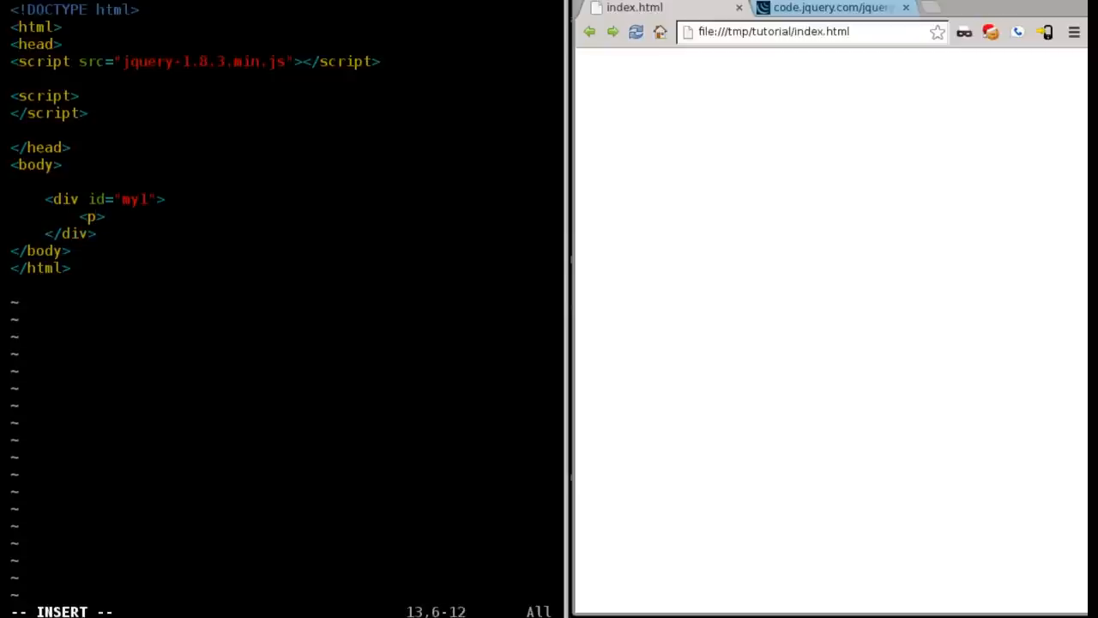
pyautogui.write('This s')
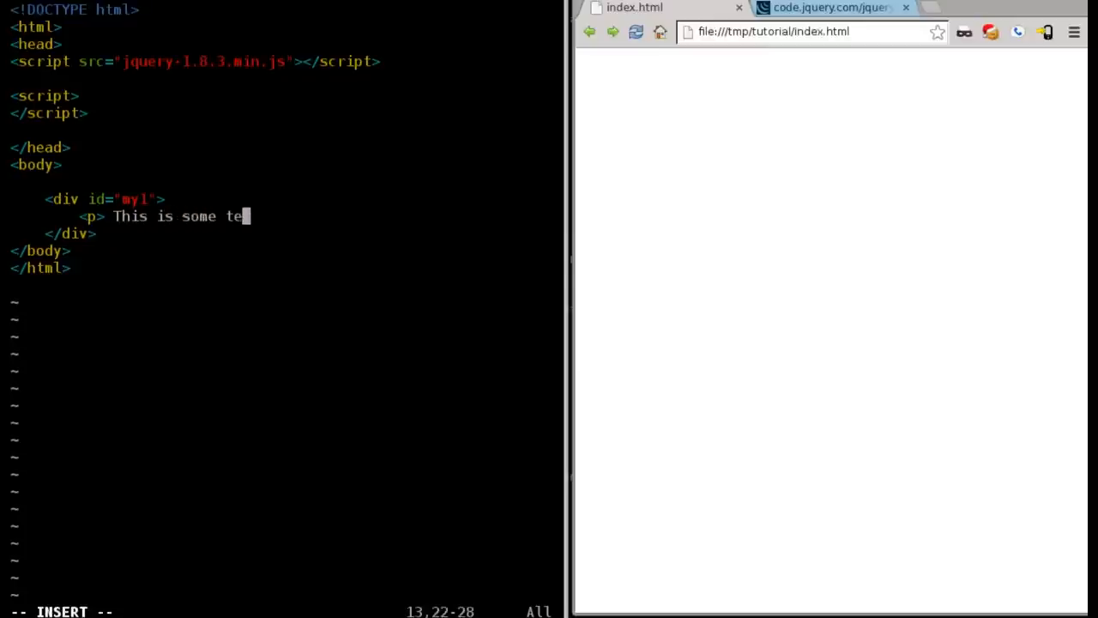
pyautogui.write('xt<')
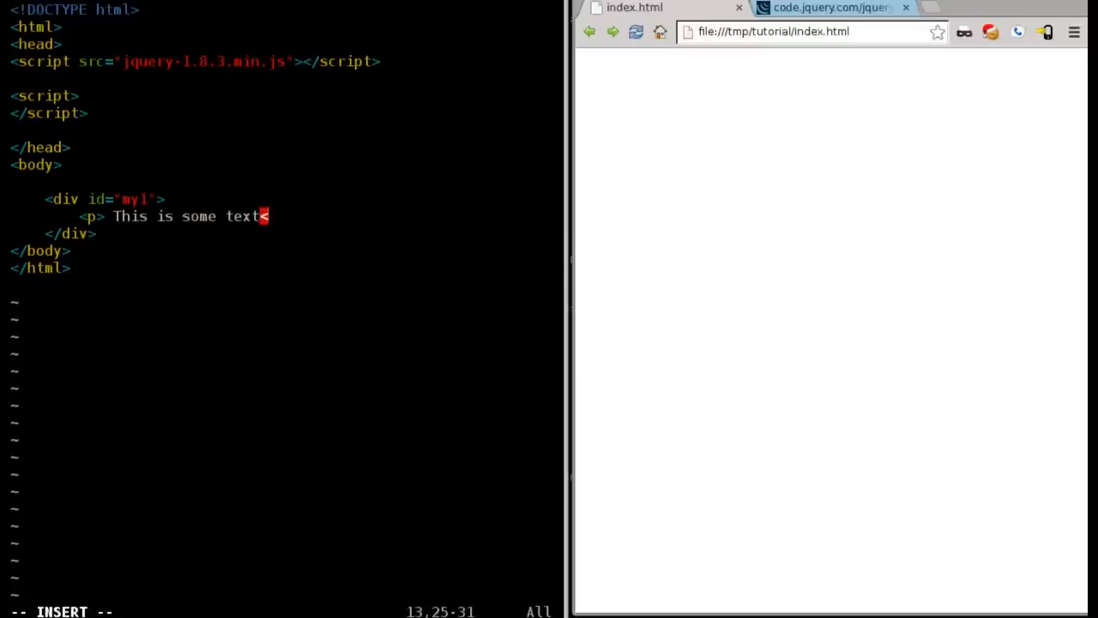
pyautogui.write('/p>')
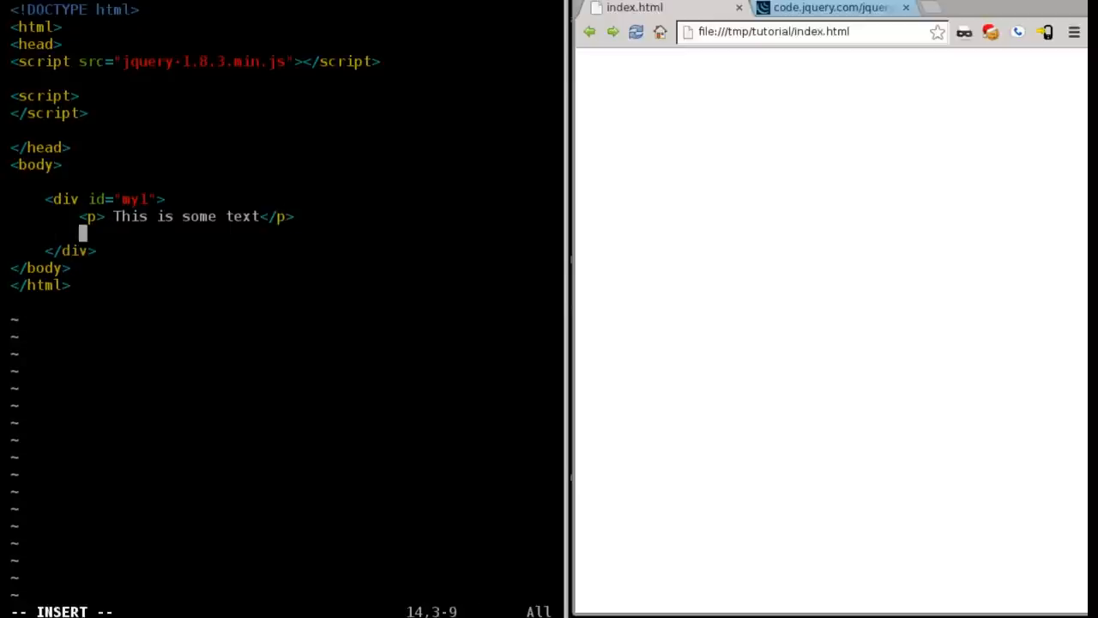
# Add the <h1> heading 'This is the Header' above the paragraph
pyautogui.press('Left')
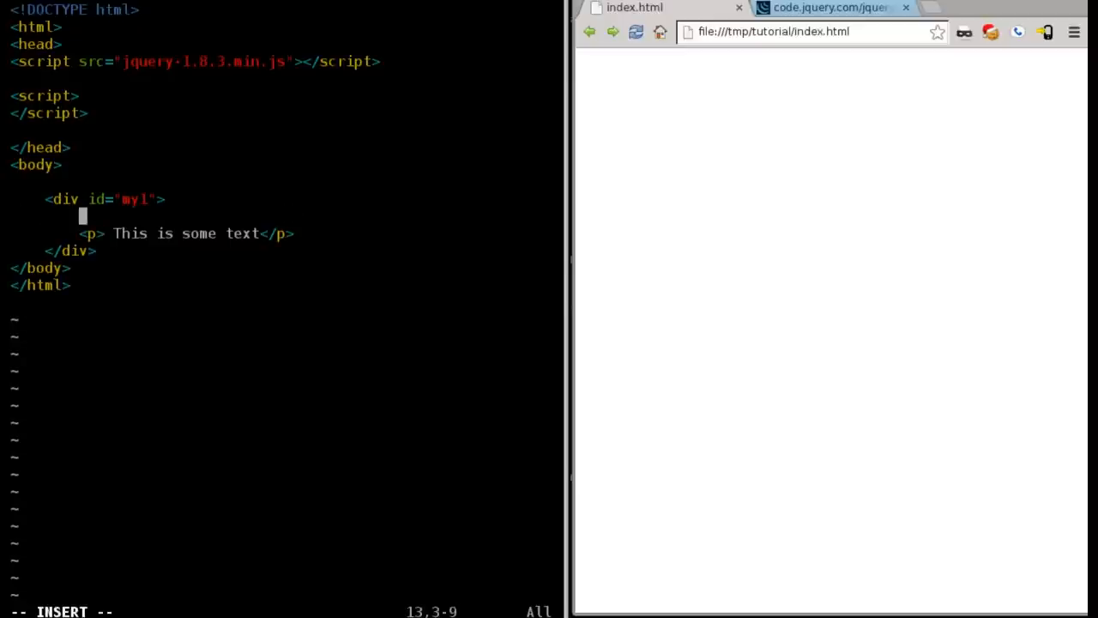
pyautogui.write('<h1>')
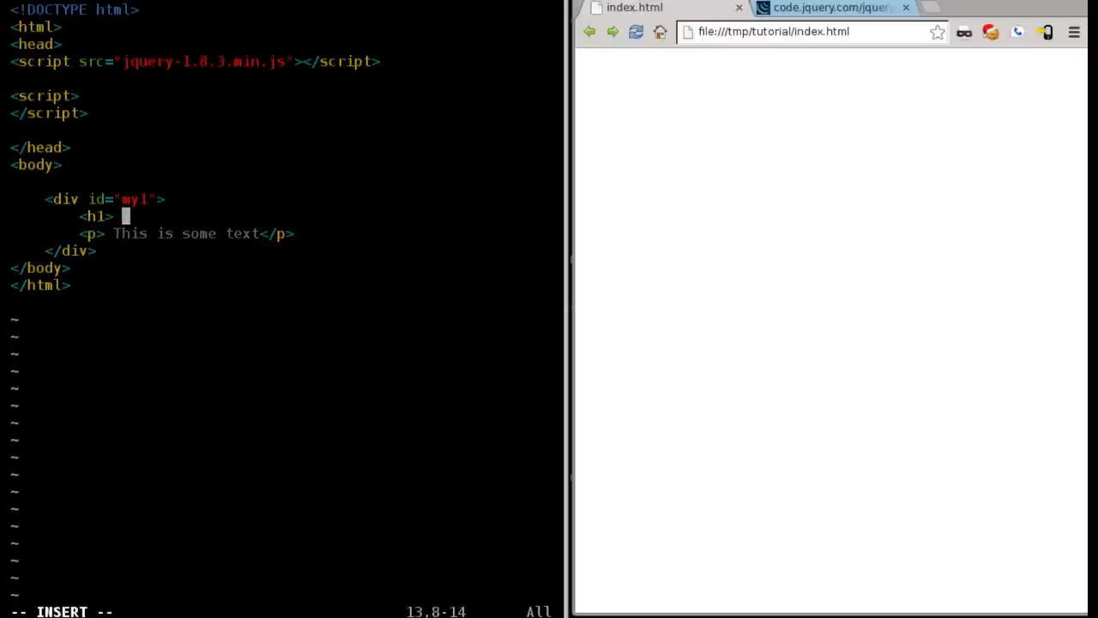
pyautogui.write('This is')
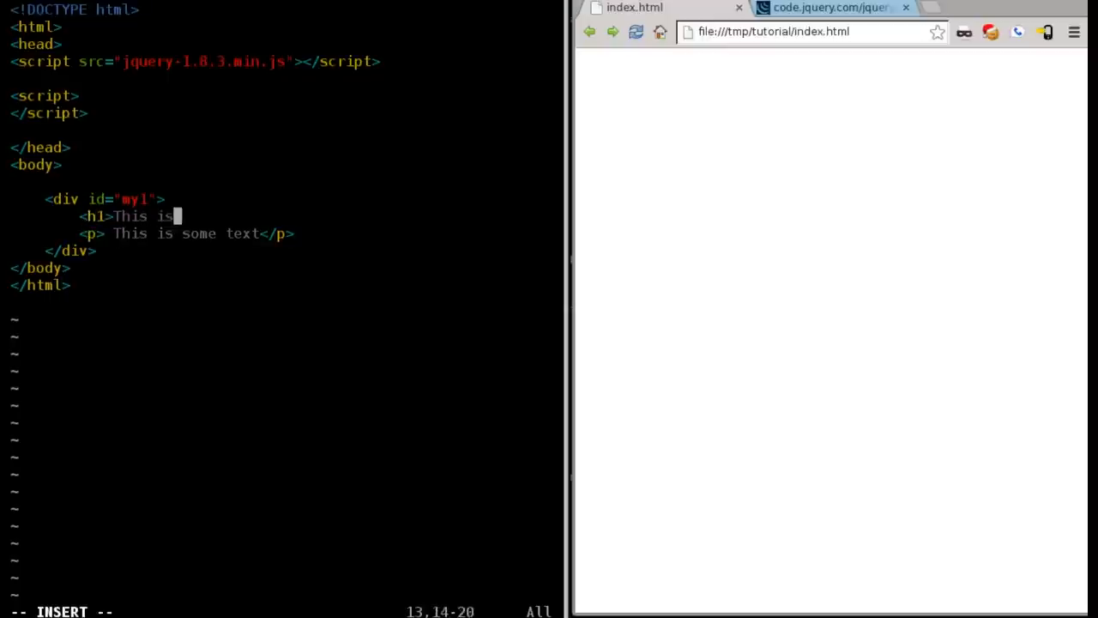
pyautogui.write('the Header')
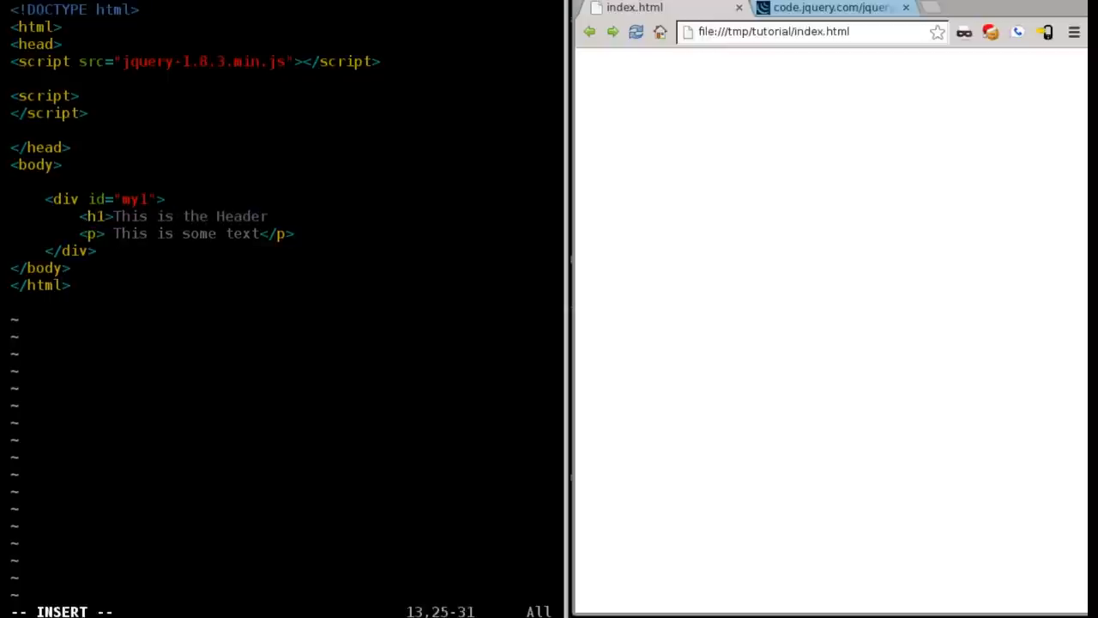
pyautogui.write('</h1>')
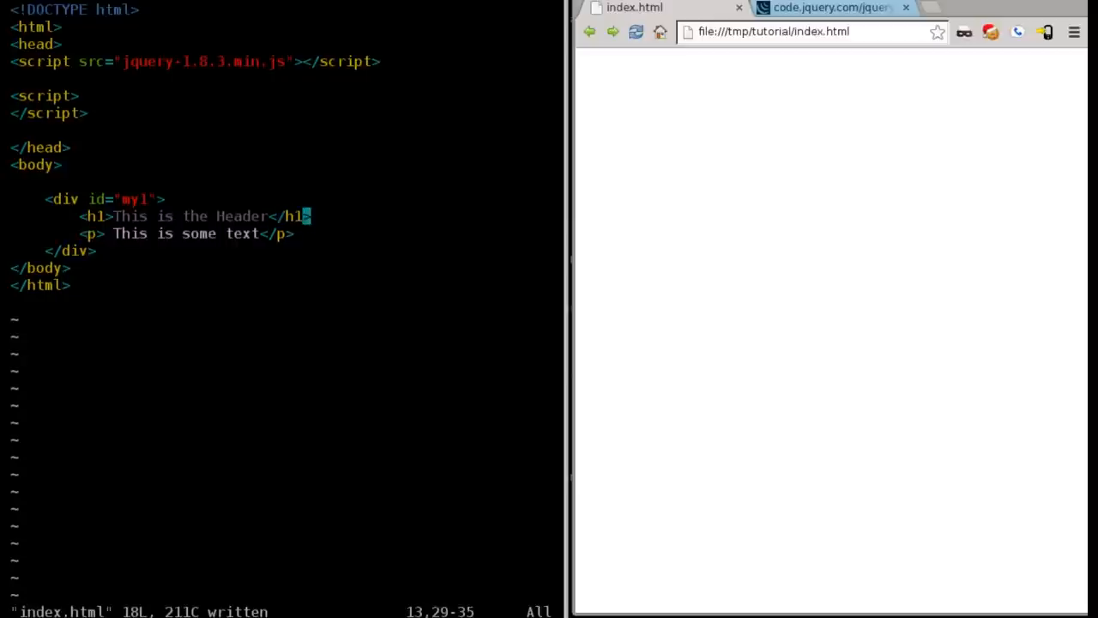
# Reload index.html in Chrome to preview the header and text
pyautogui.click(636, 32)
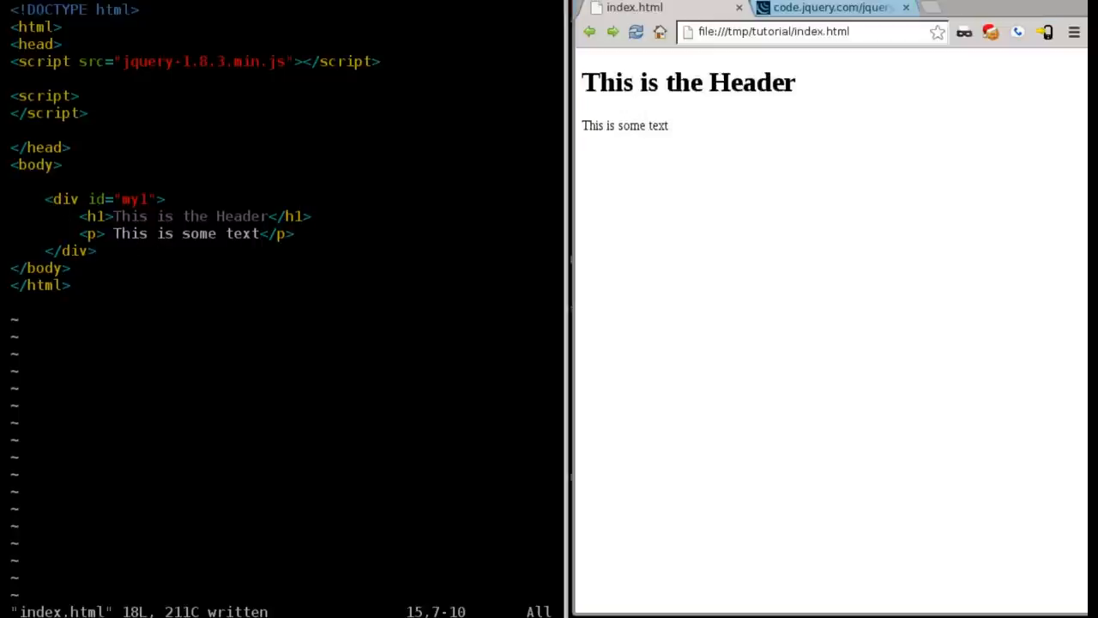
pyautogui.press('o')
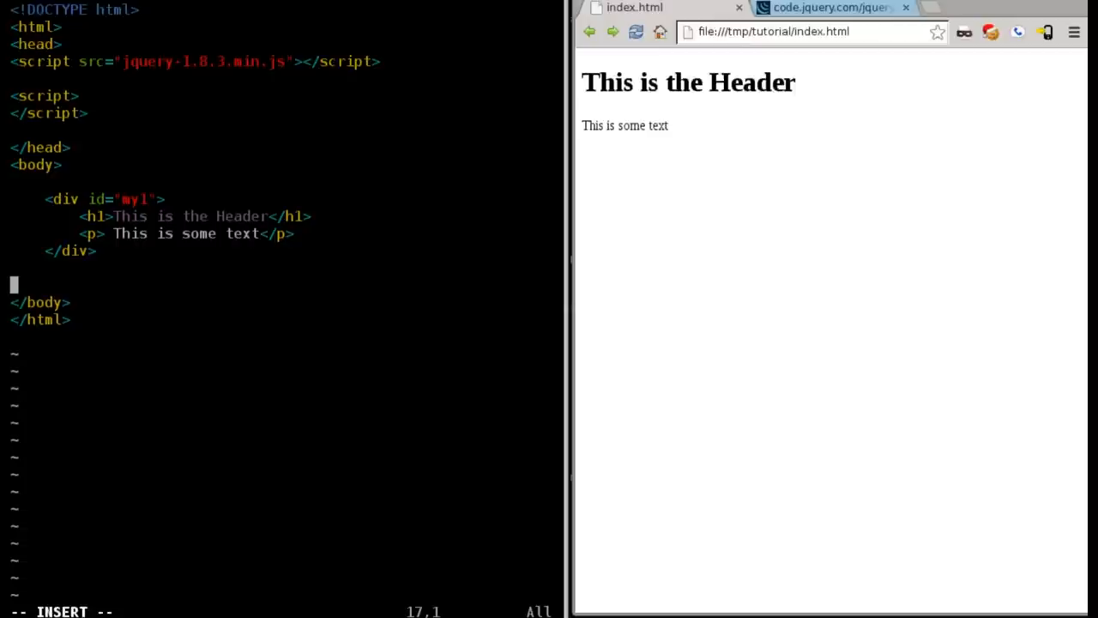
# Type the paragraph <p>Click Me</p> below the my1 div
pyautogui.write('<')
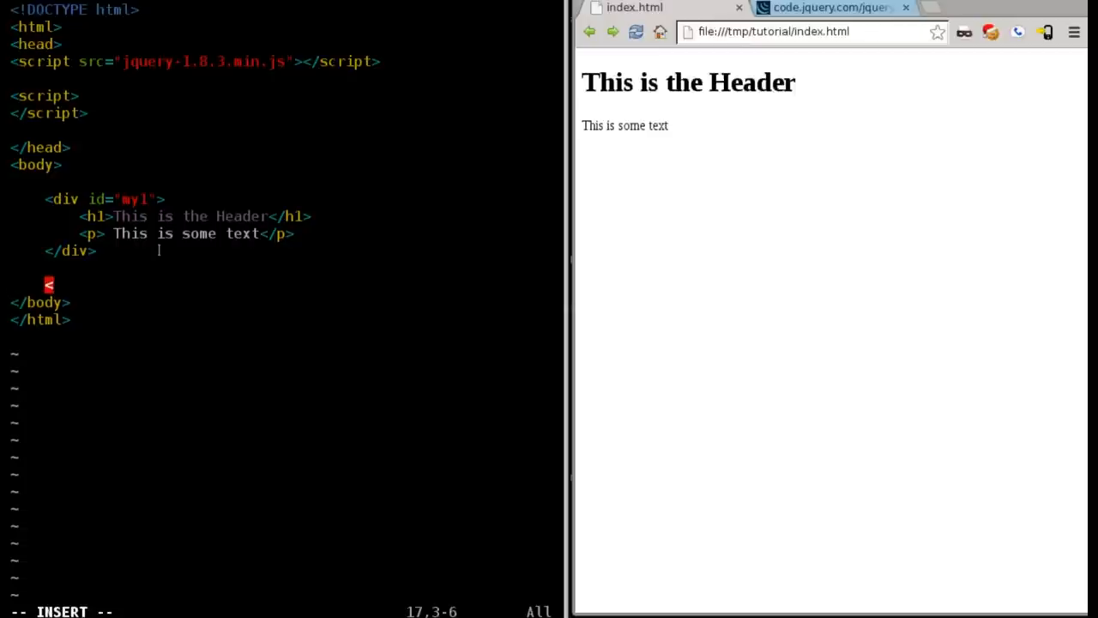
pyautogui.write('p>')
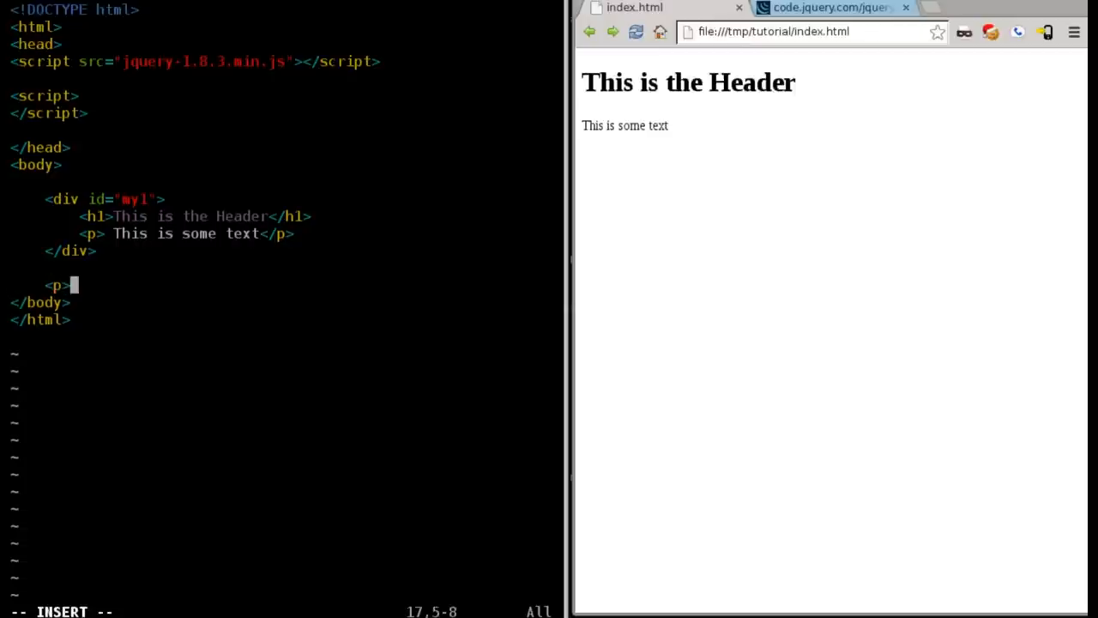
pyautogui.write('Click')
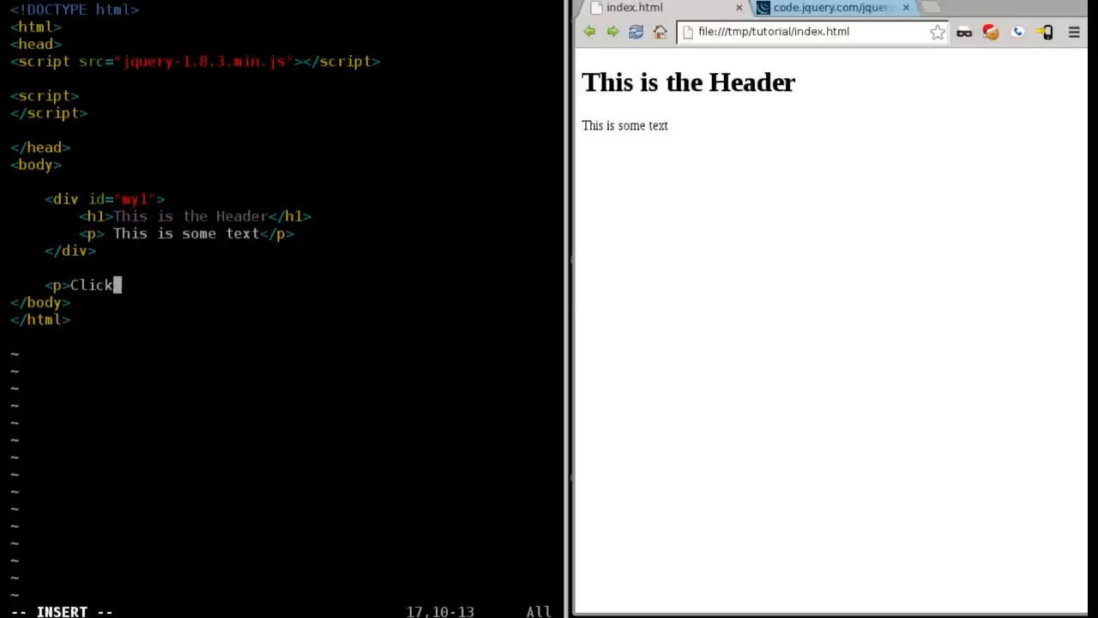
pyautogui.write('Me</p>')
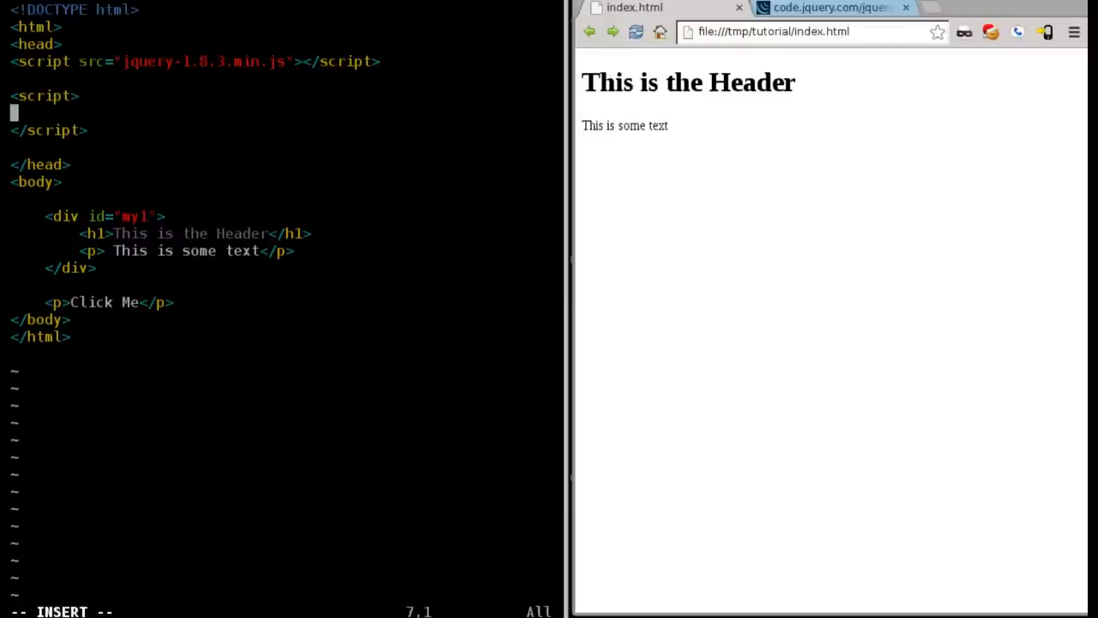
# Write the $(document).ready(function(){ }); wrapper inside the script block
pyautogui.write('$')
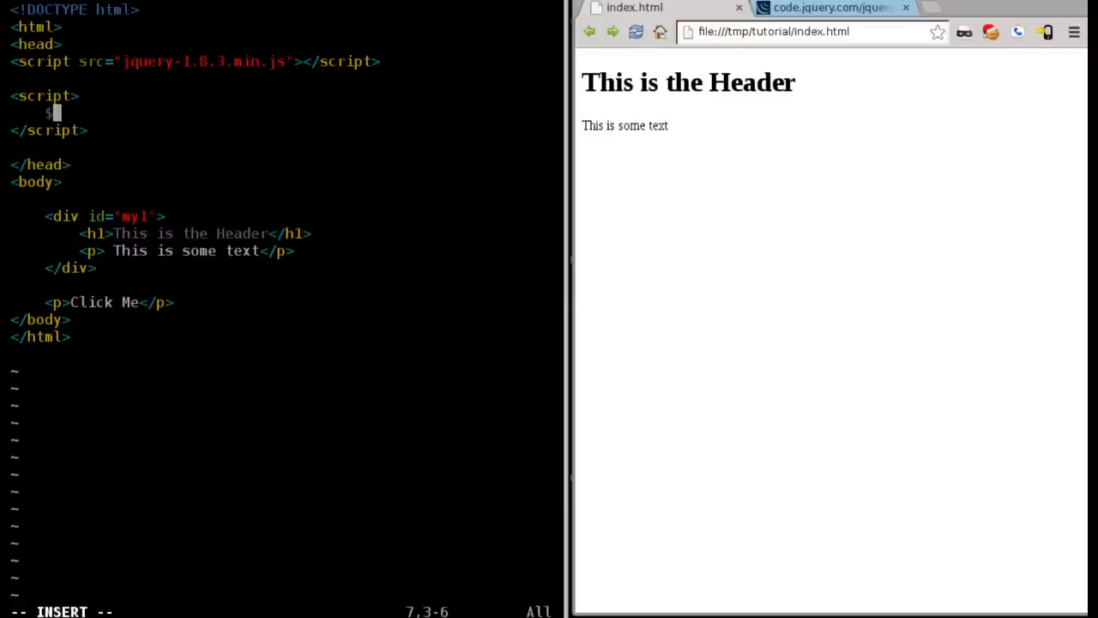
pyautogui.write('dou')
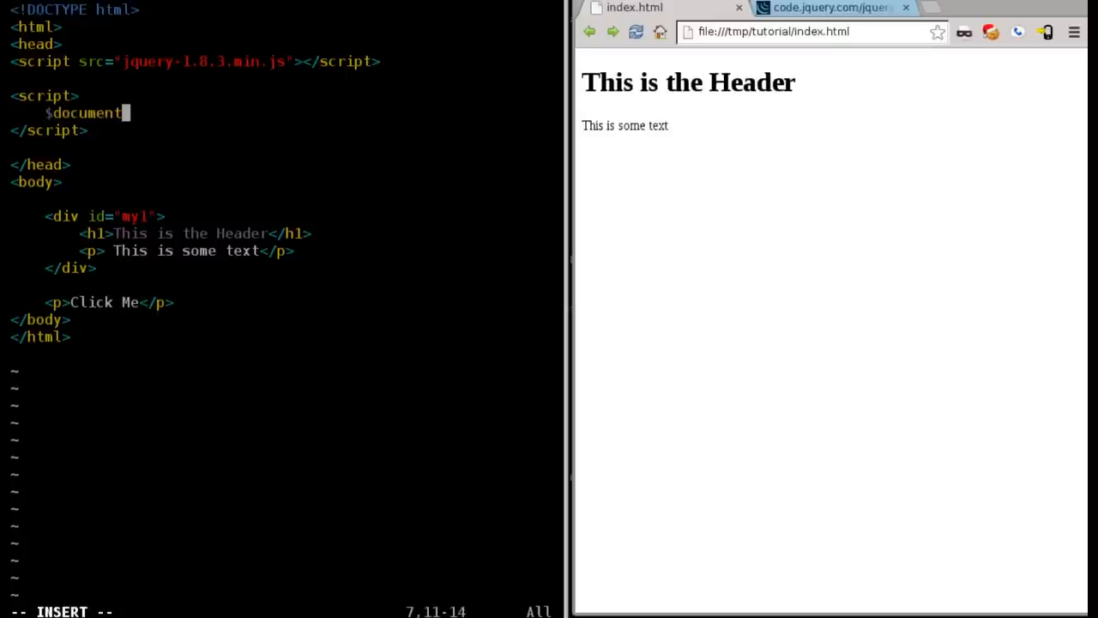
pyautogui.write(')')
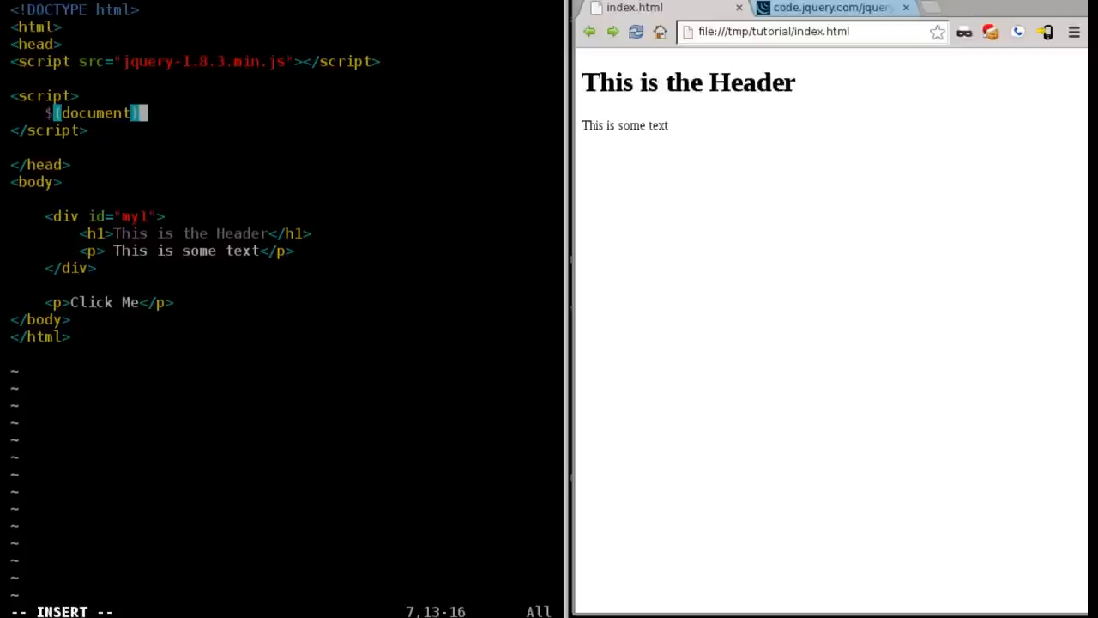
pyautogui.write('.ready')
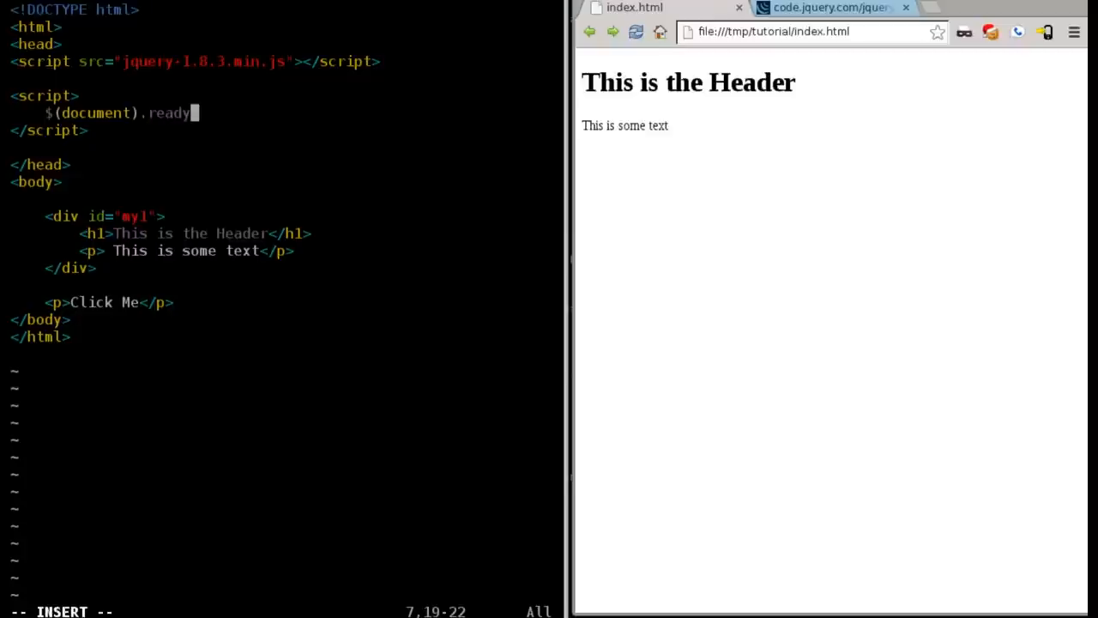
pyautogui.write('(')
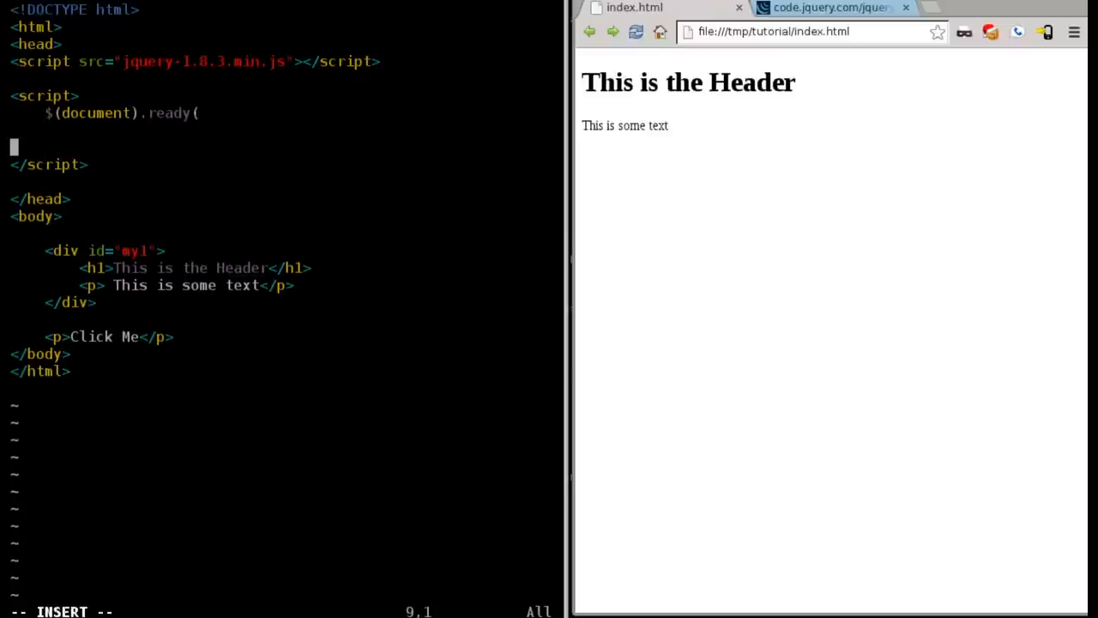
pyautogui.write(');')
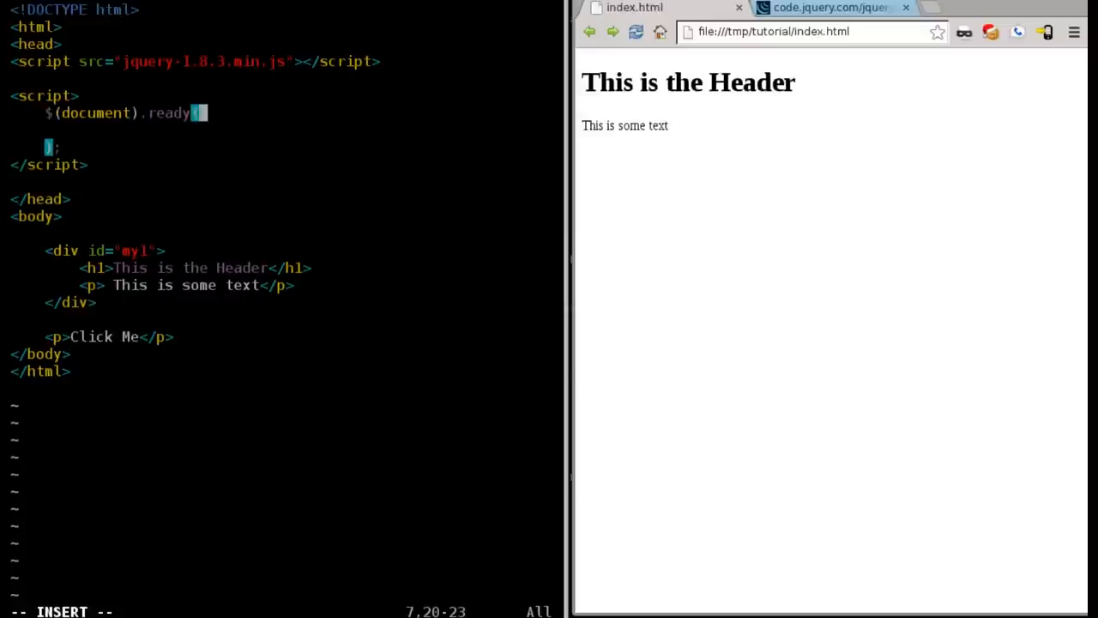
pyautogui.write('(functio')
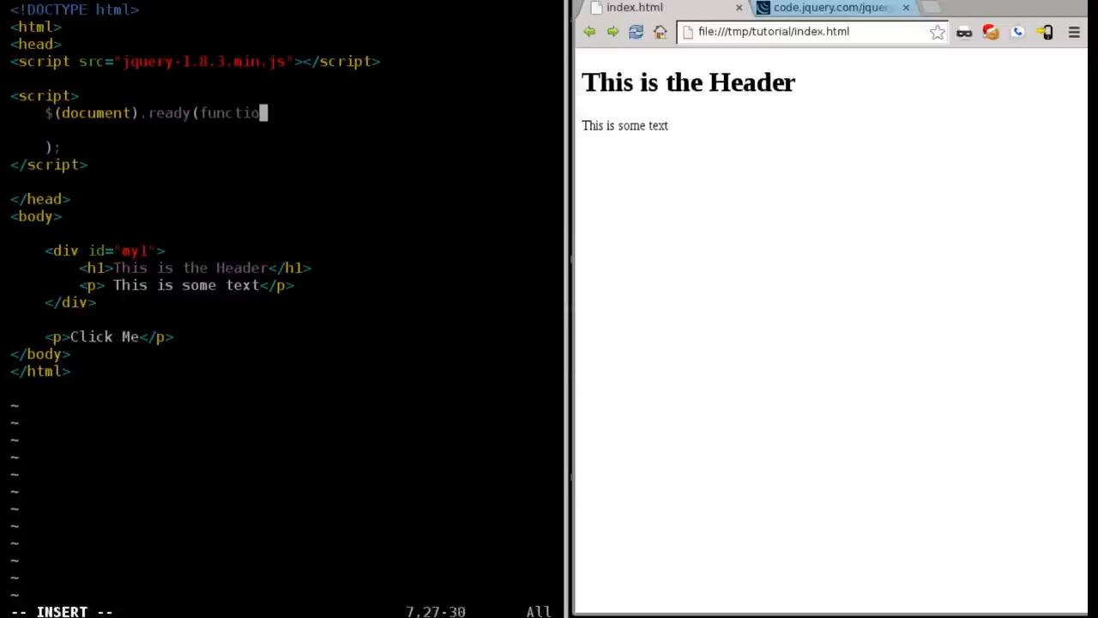
pyautogui.write('()')
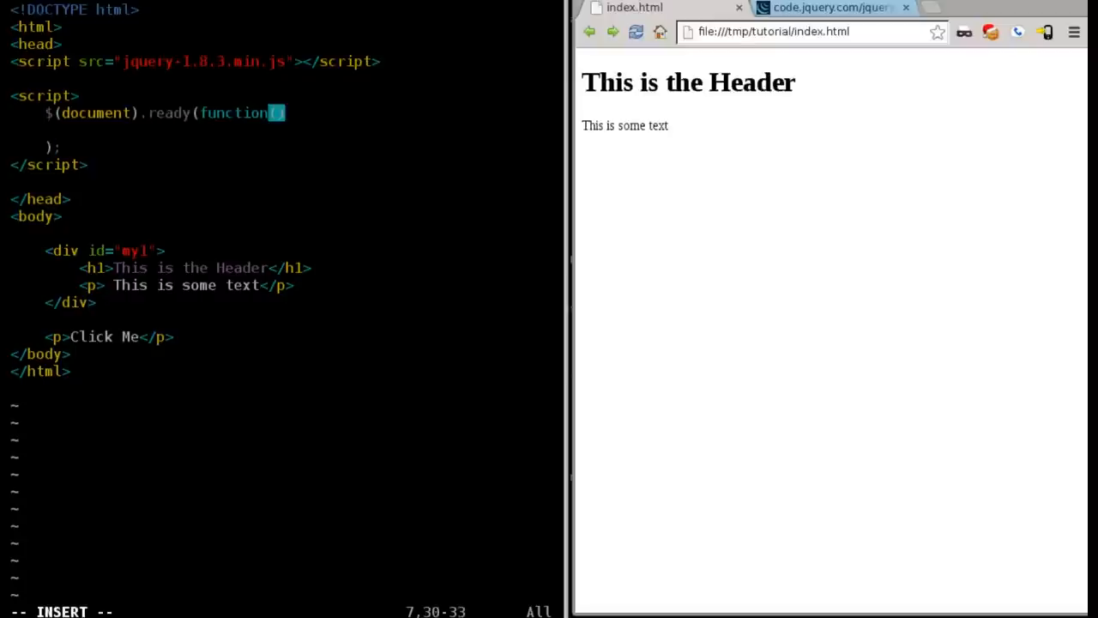
pyautogui.write('(){')
pyautogui.write('});')
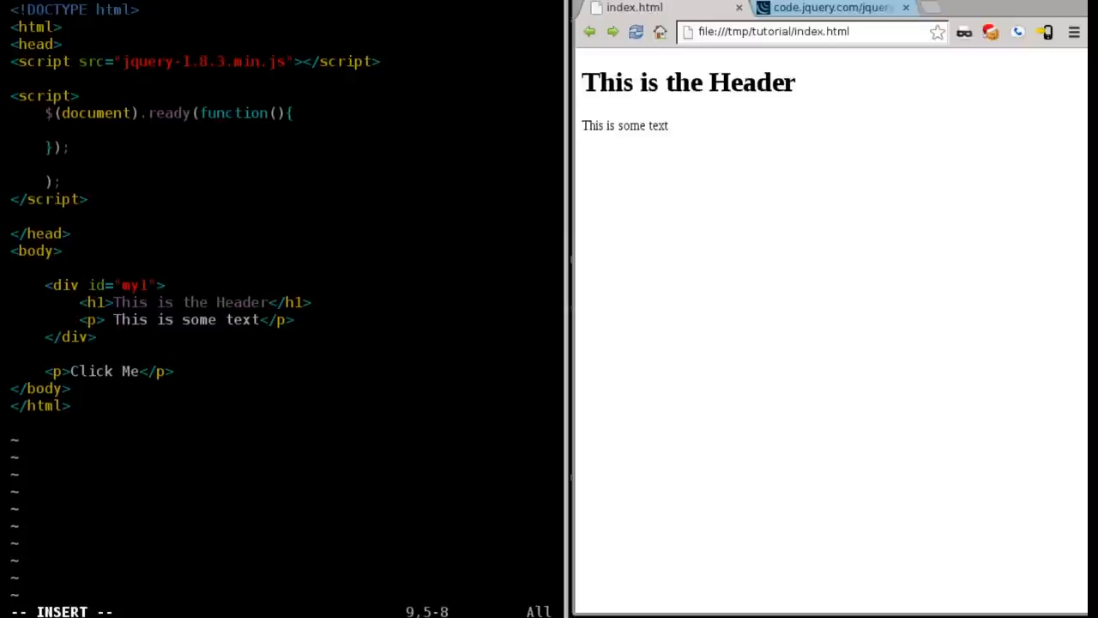
pyautogui.press('Up')
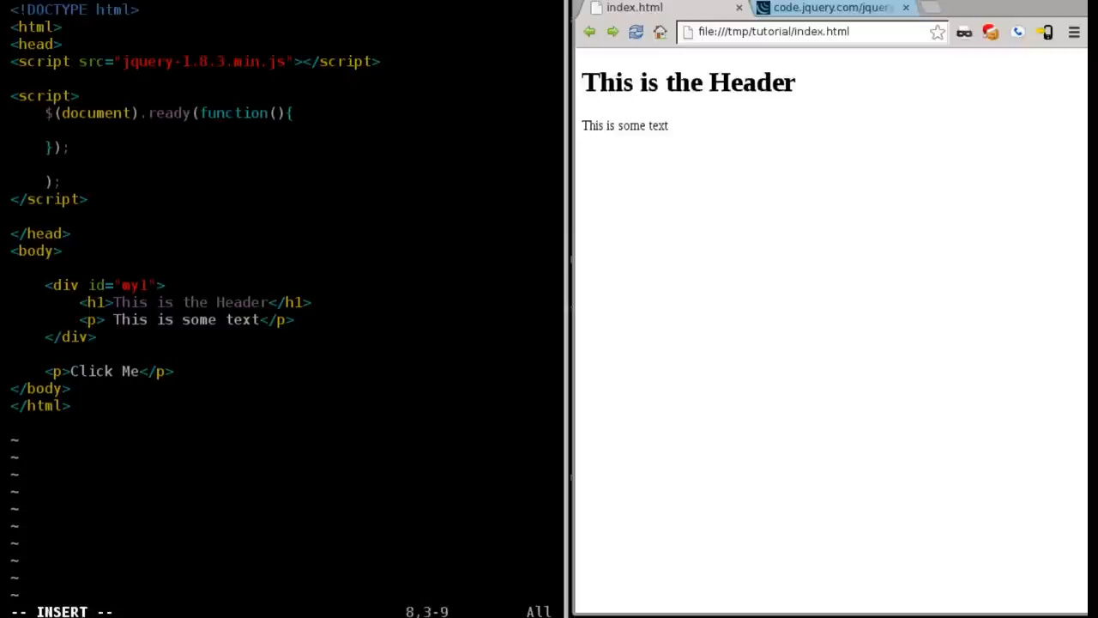
pyautogui.press('Down')
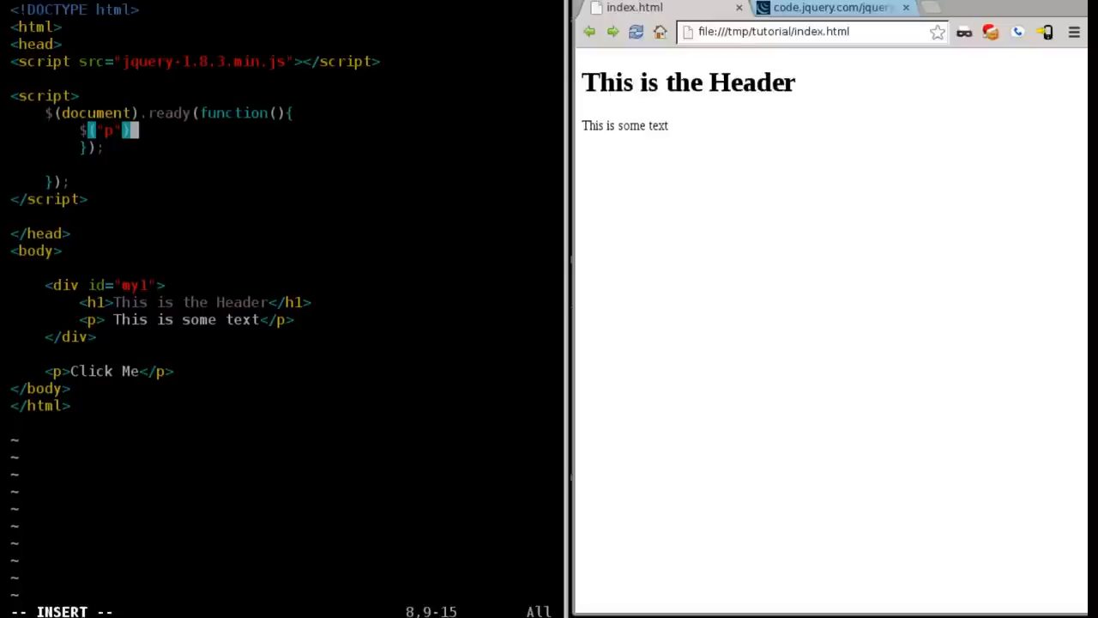
# Append .click(function(){ }) to $("p") and begin a $(this selector inside it
pyautogui.write('.click')
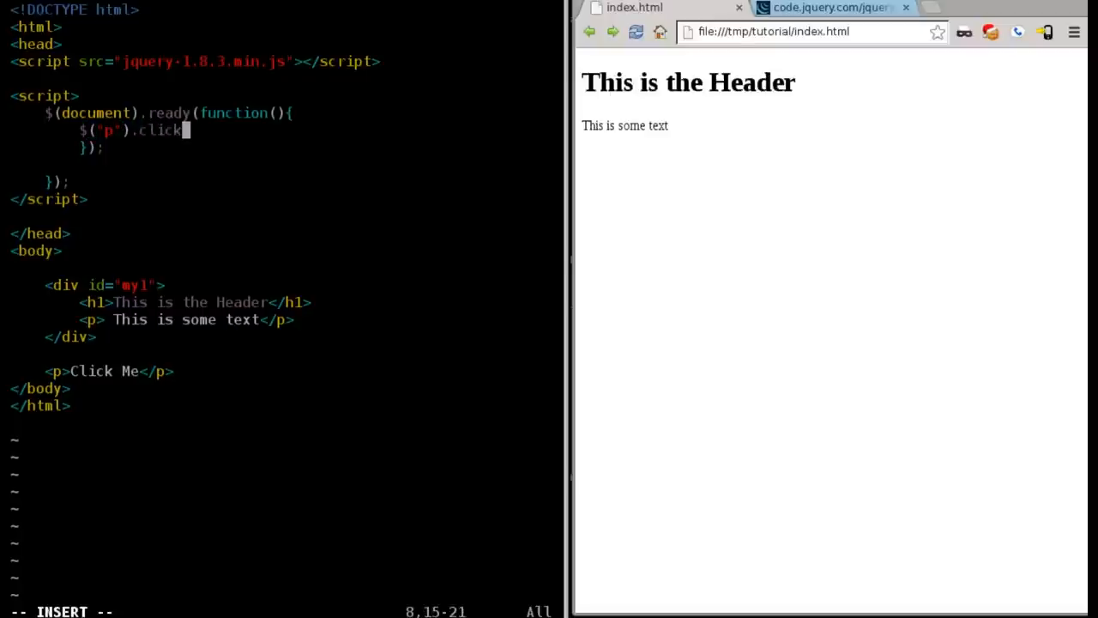
pyautogui.write('(')
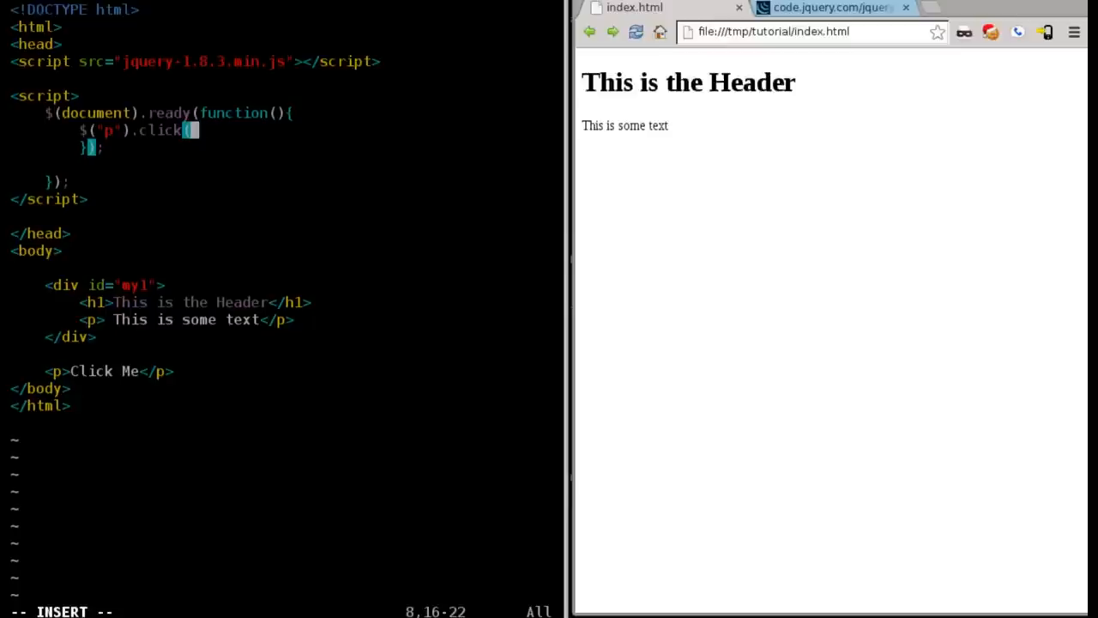
pyautogui.write('function')
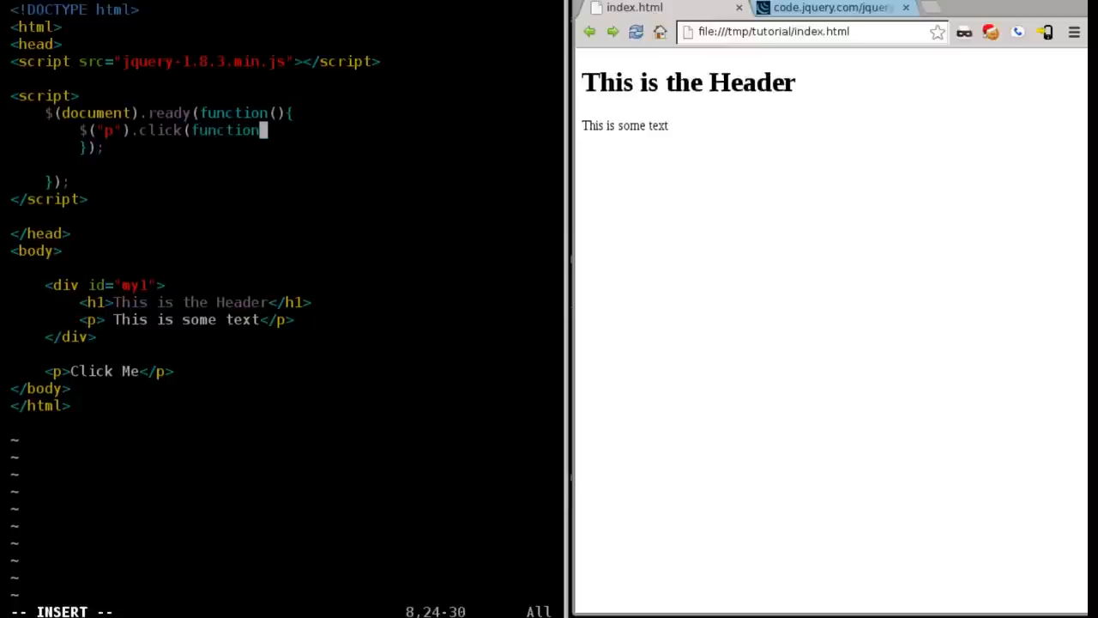
pyautogui.write('()')
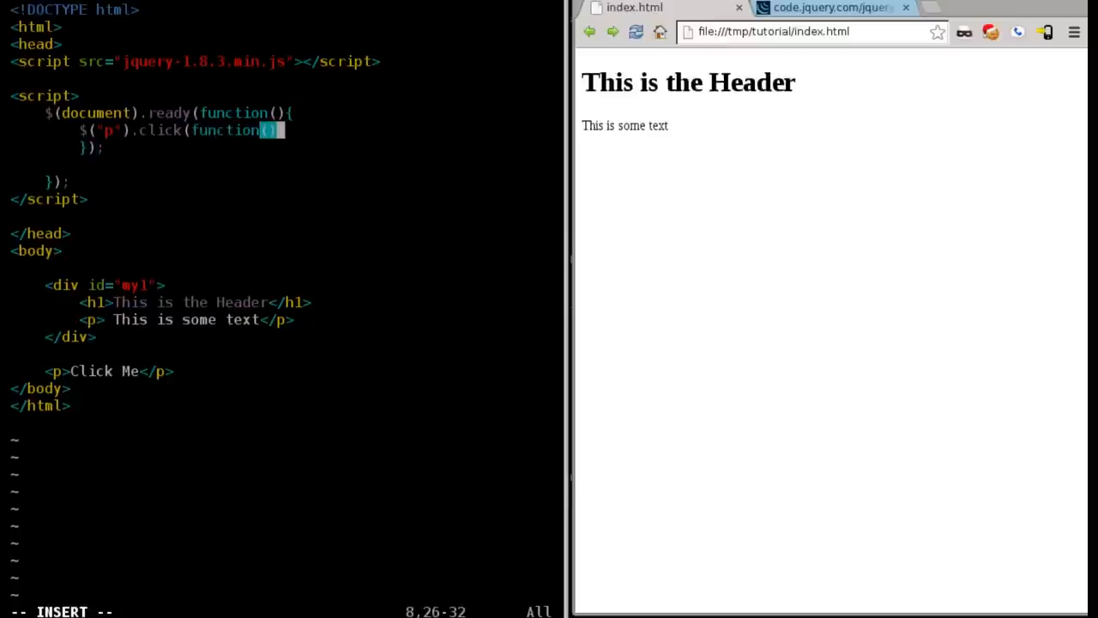
pyautogui.press('enter')
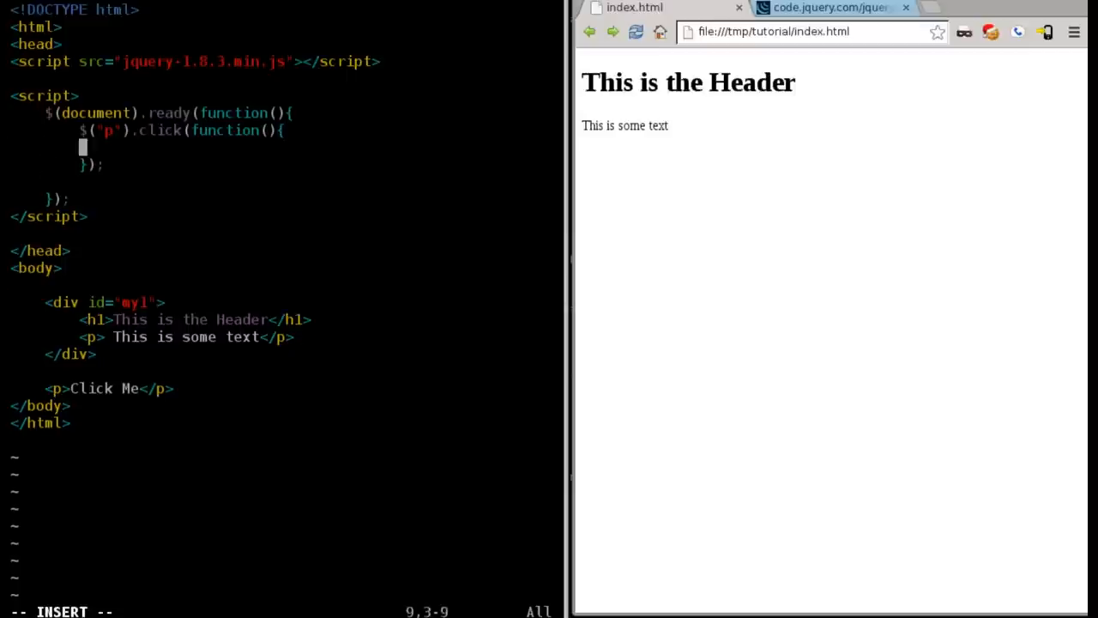
pyautogui.write('$')
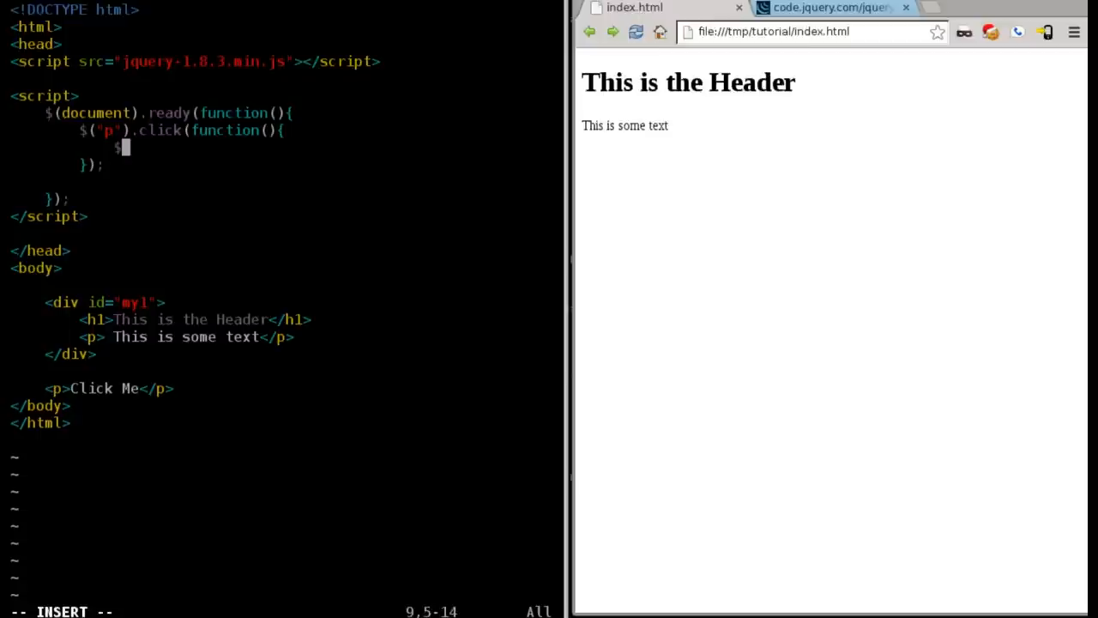
pyautogui.write('(this')
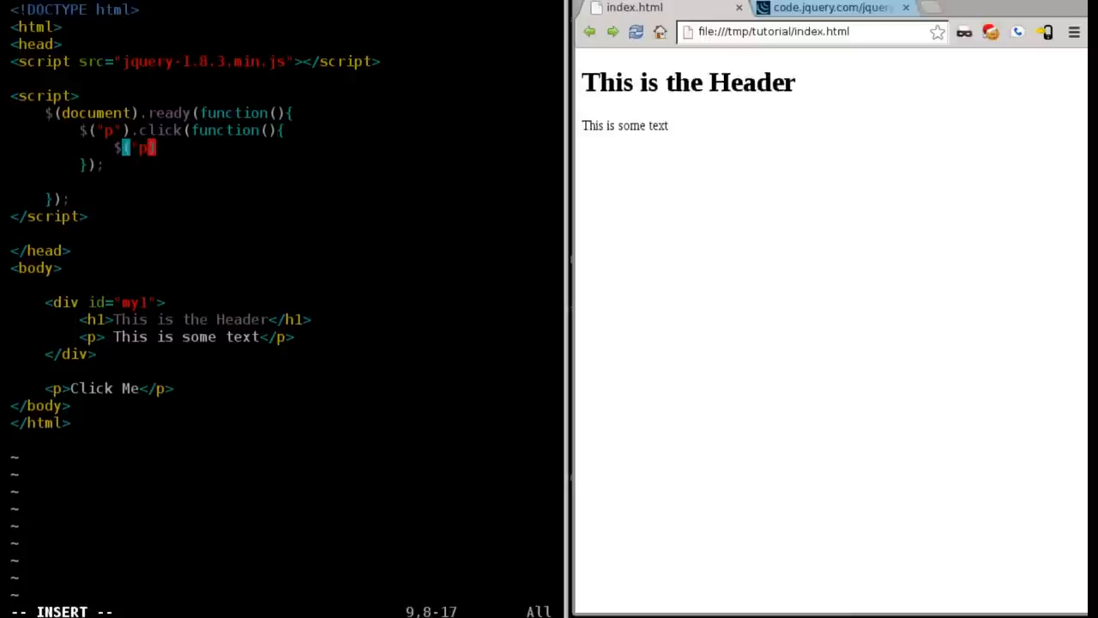
# Change the handler body to $("#my1").hide(); targeting the my1 div
pyautogui.press('BackSpace')
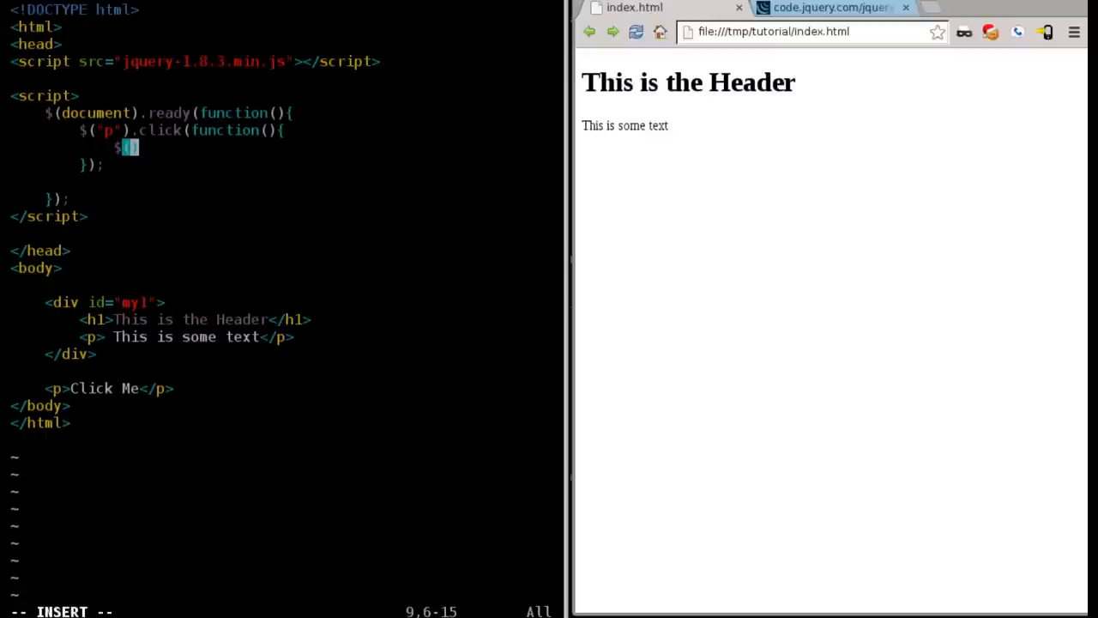
pyautogui.write('(')
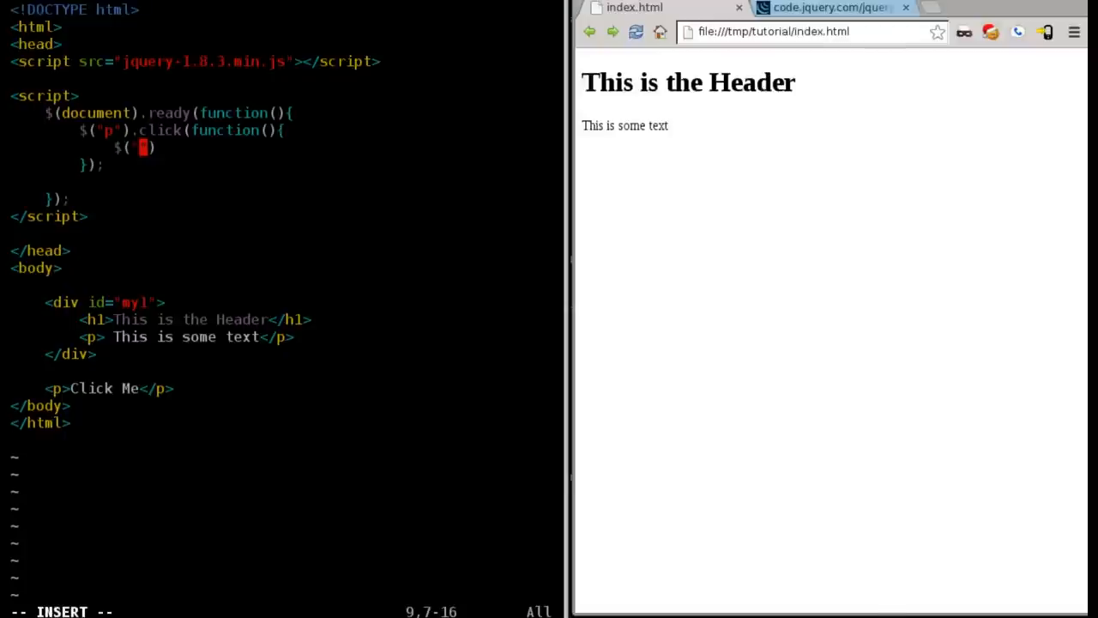
pyautogui.write('#')
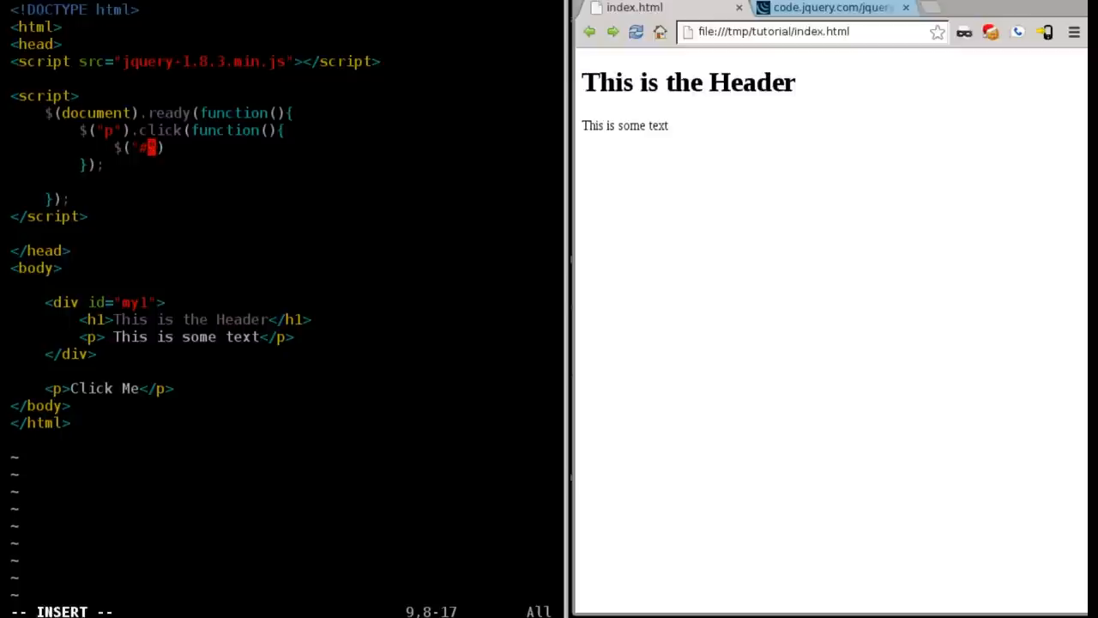
pyautogui.press('BackSpace')
pyautogui.write('my')
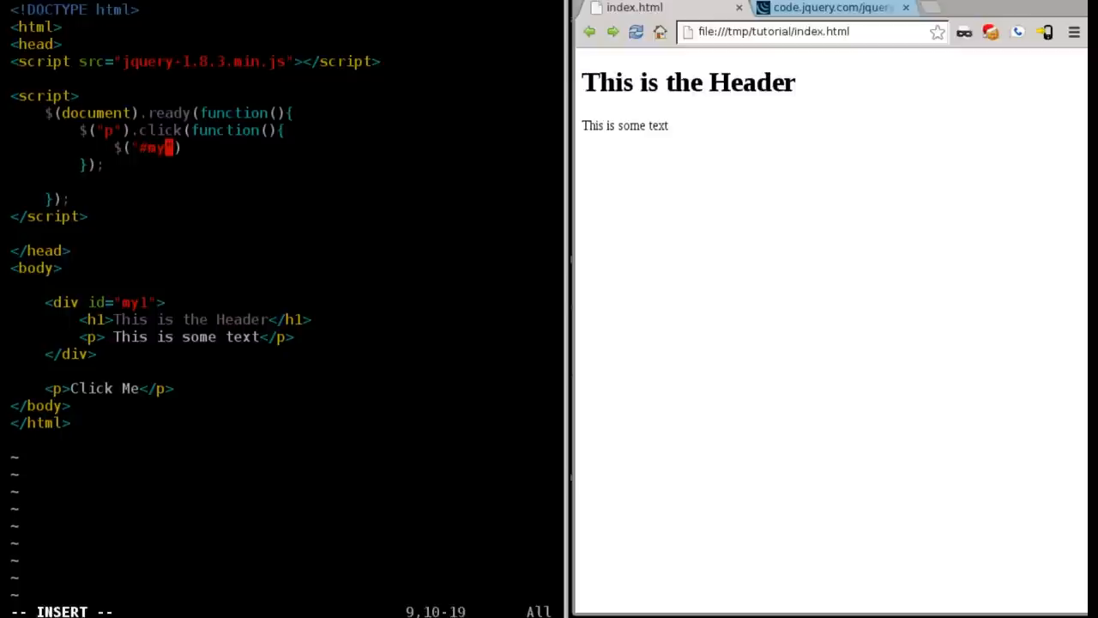
pyautogui.write("1')")
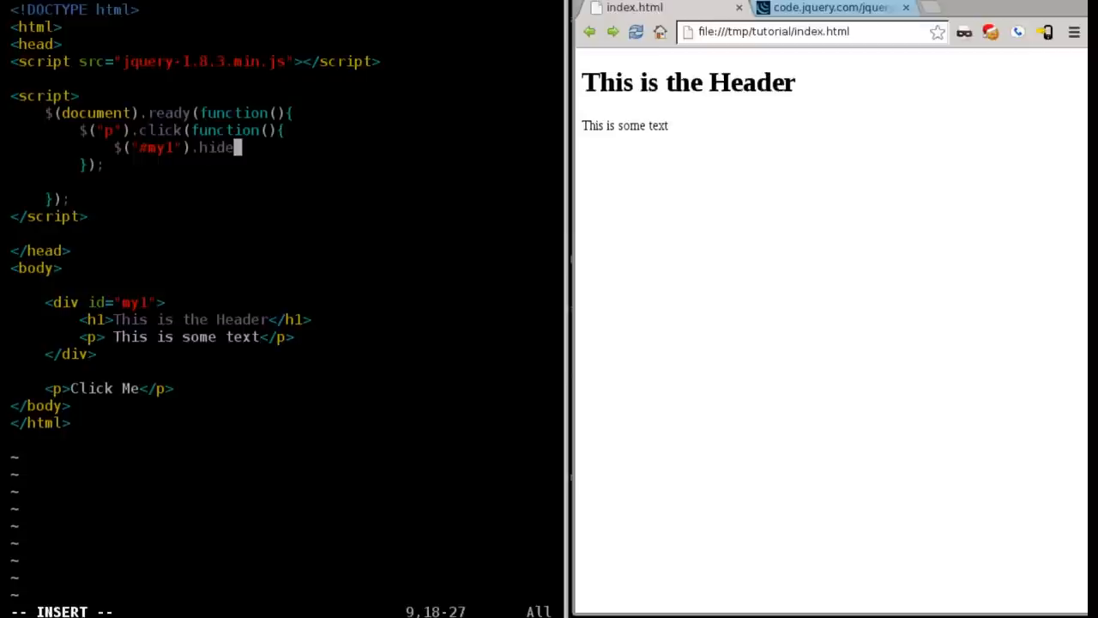
pyautogui.write('()')
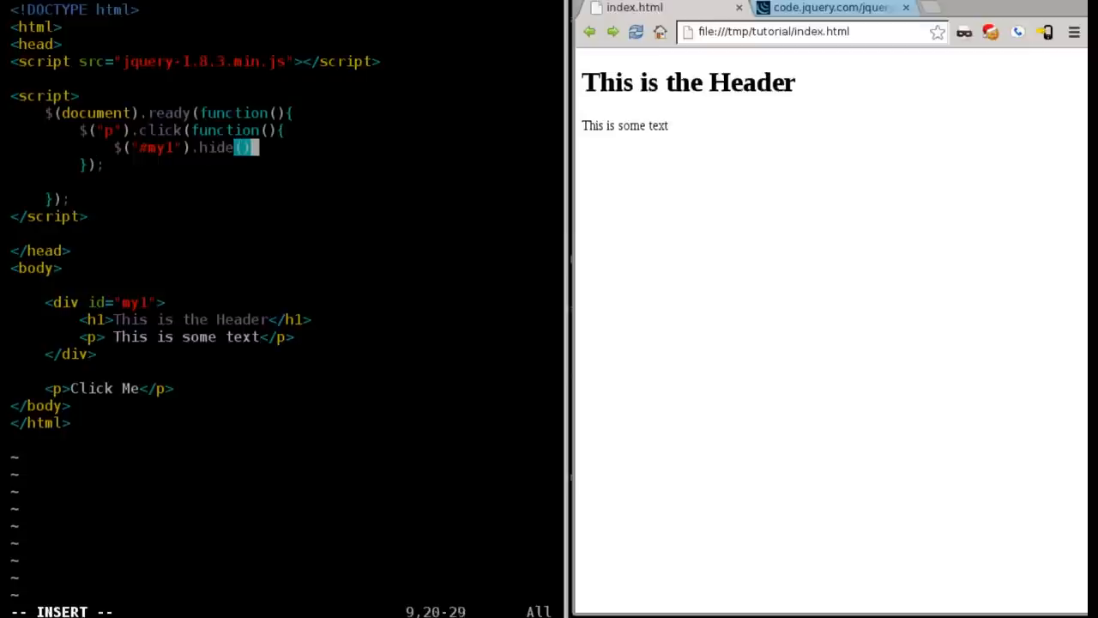
pyautogui.write(';')
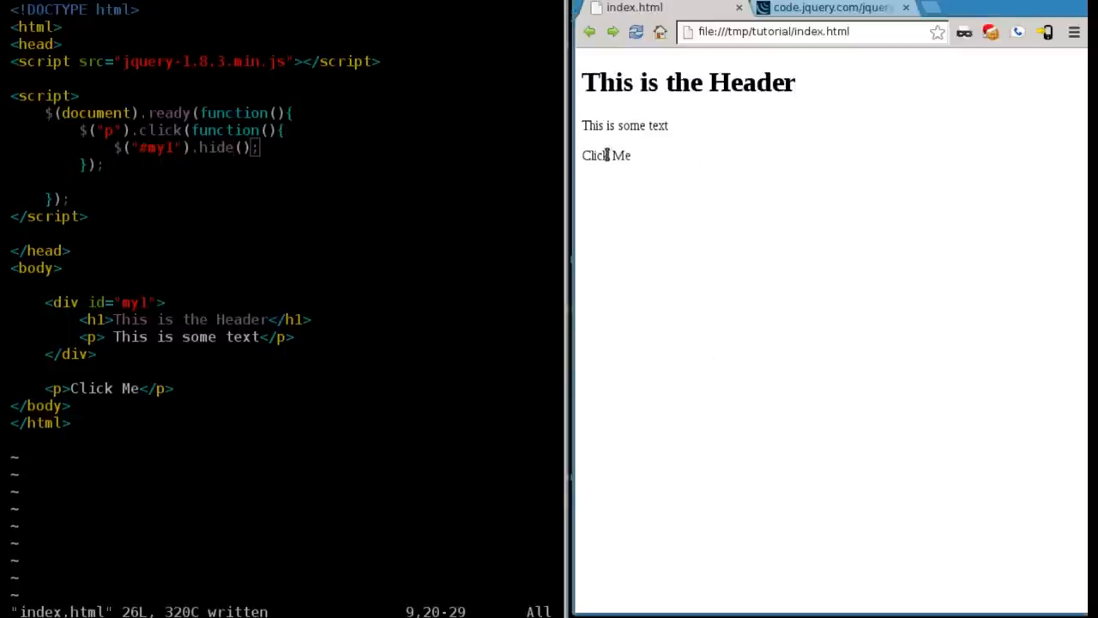
# Click the Click Me and text paragraphs in Chrome to confirm my1 hides
pyautogui.click(605, 155)
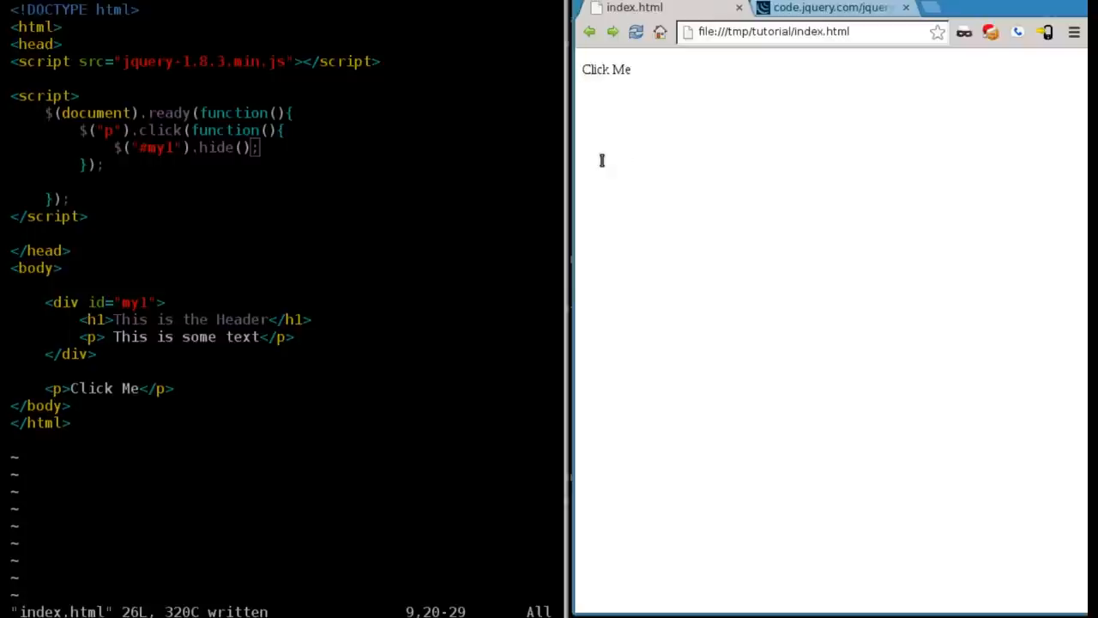
pyautogui.moveTo(612, 167)
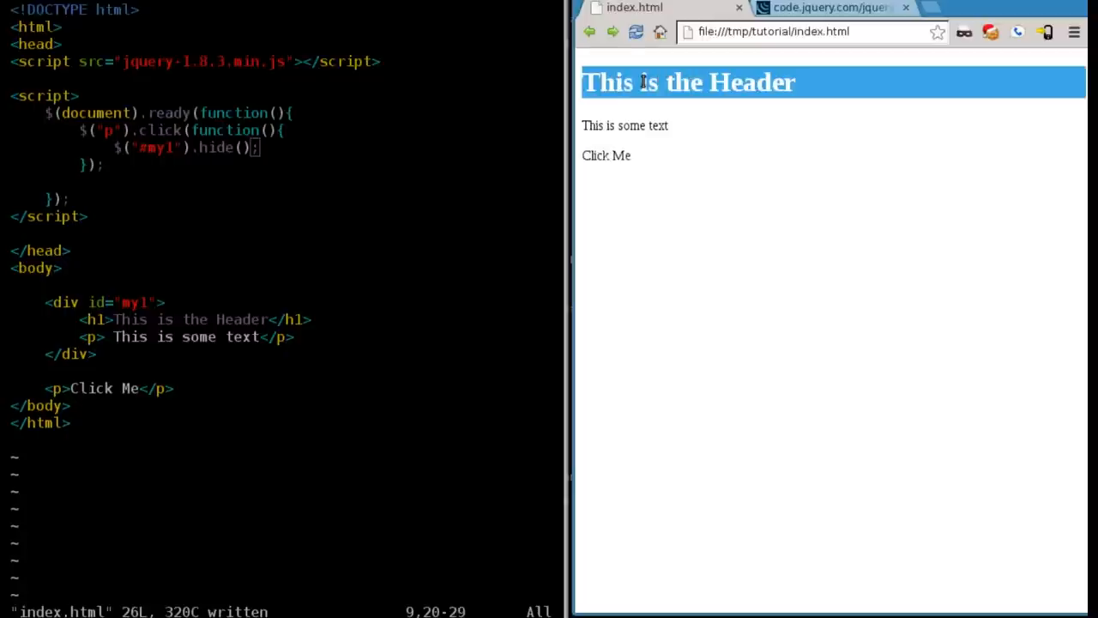
pyautogui.moveTo(630, 126)
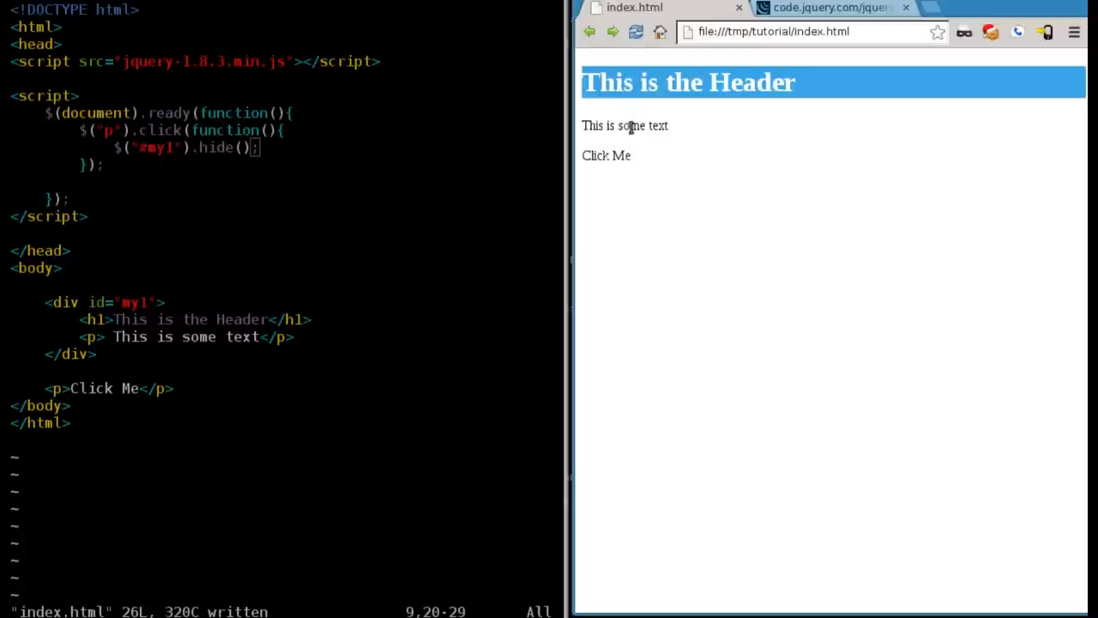
pyautogui.click(625, 125)
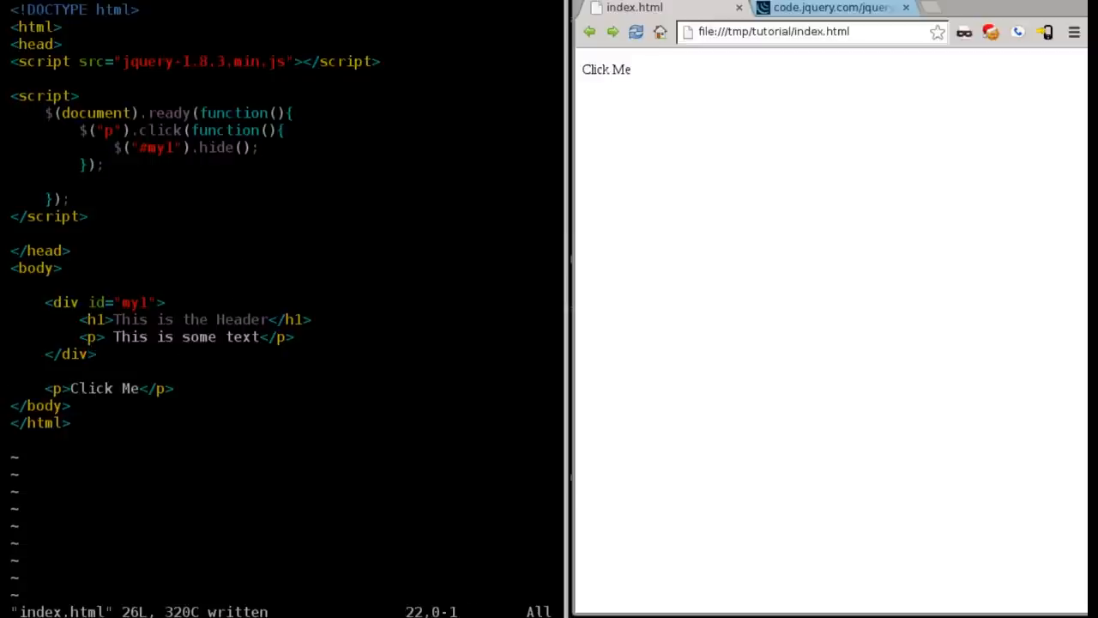
# Insert <div id="my2"> on a new line above the Click Me paragraph
pyautogui.press('o')
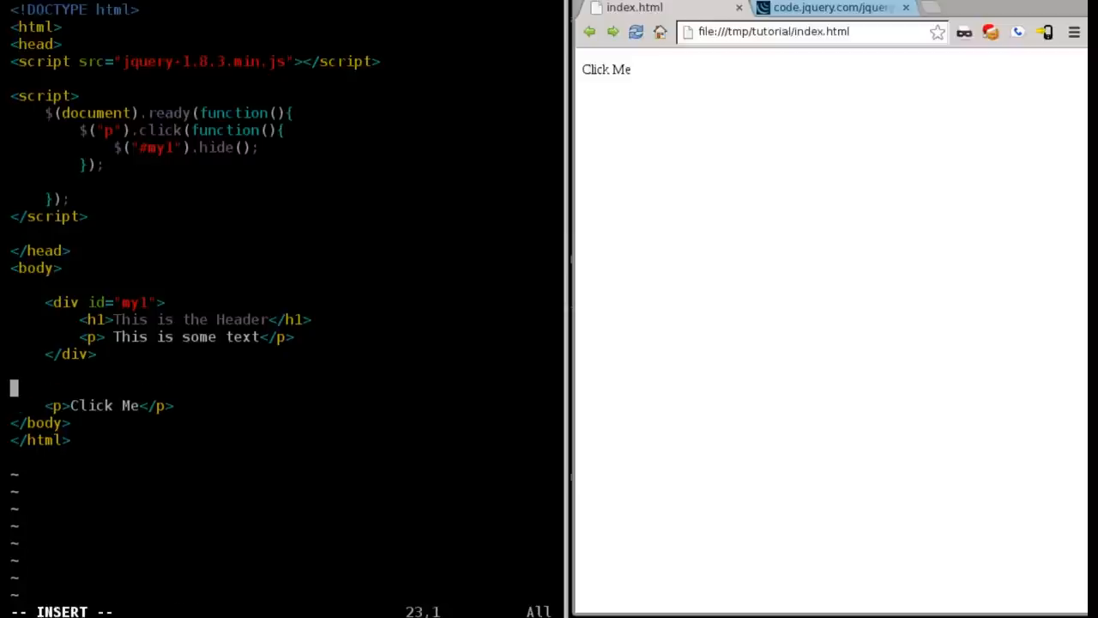
pyautogui.write('<div id')
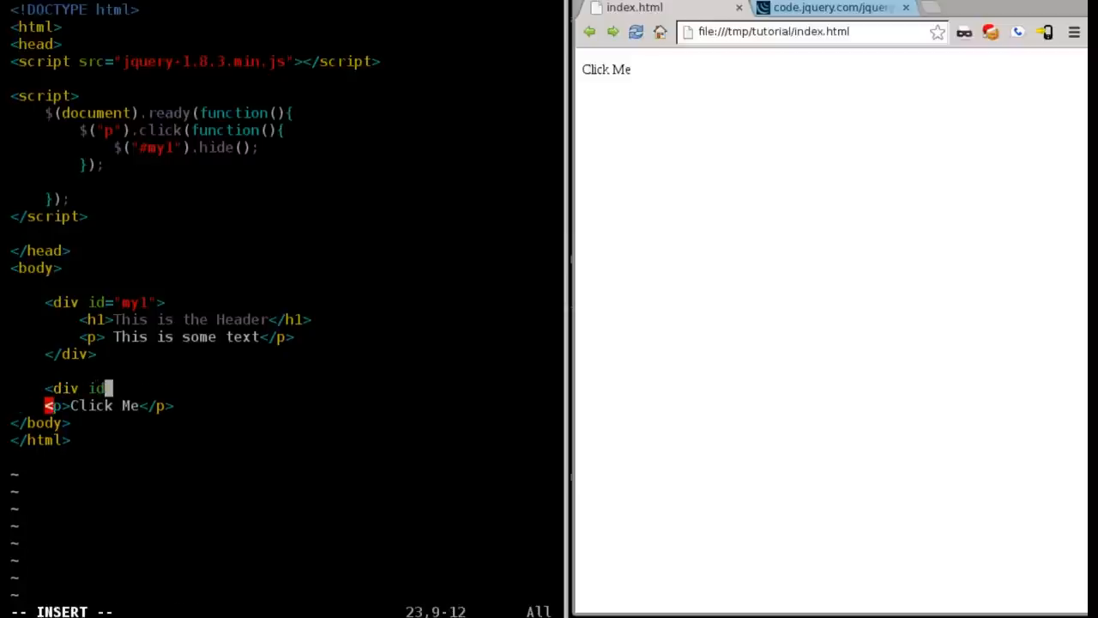
pyautogui.write('=')
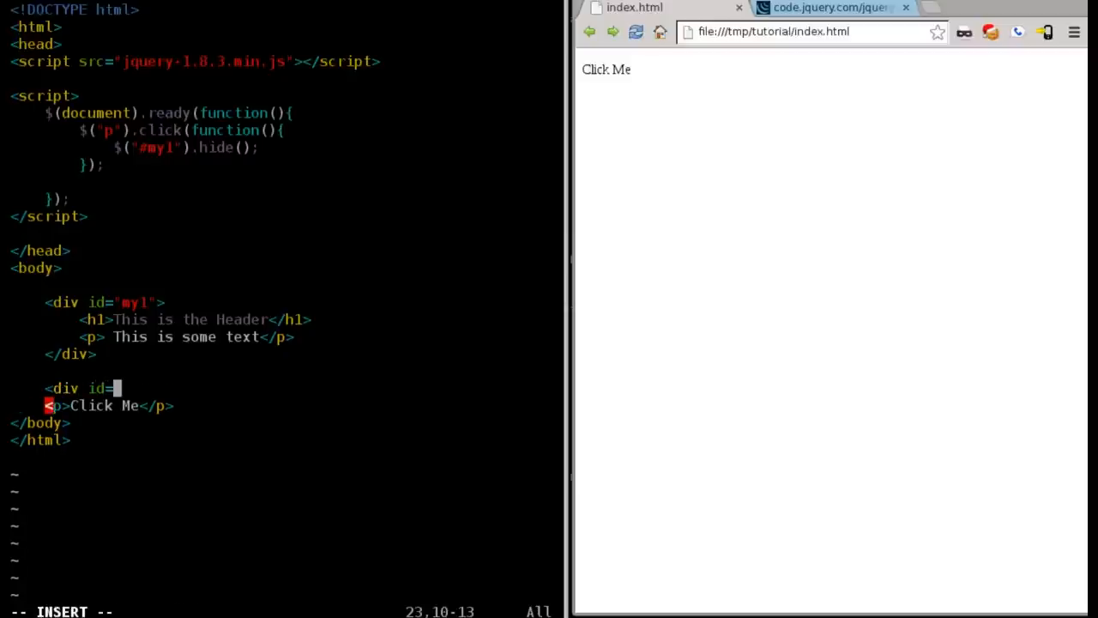
pyautogui.write('my2">')
pyautogui.write('</div>')
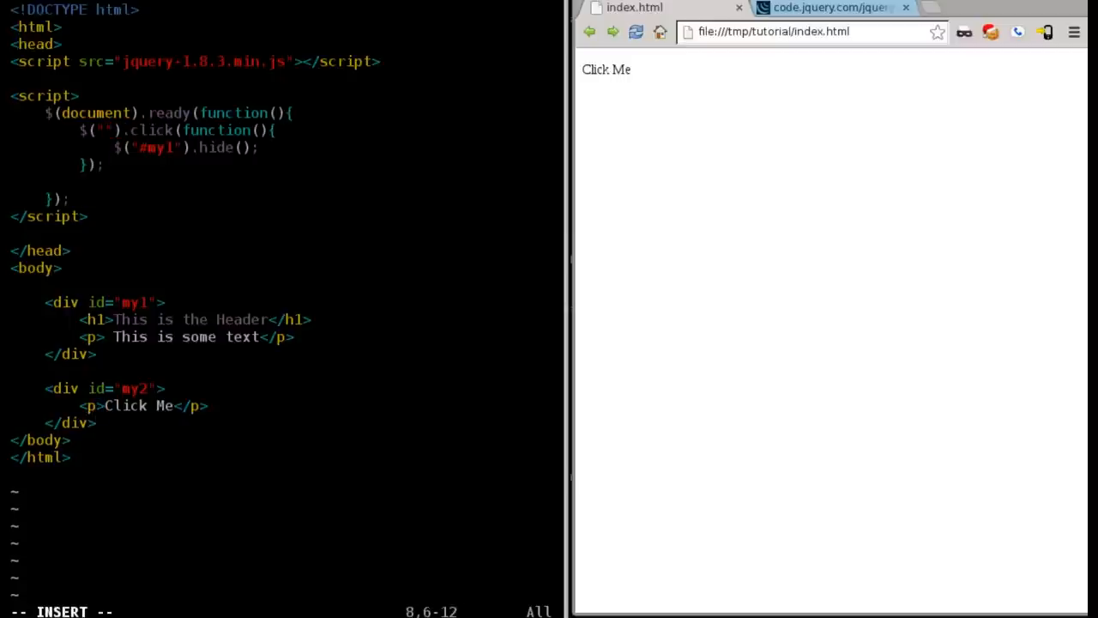
# Enter #my2 into the click handler's empty selector
pyautogui.write('#')
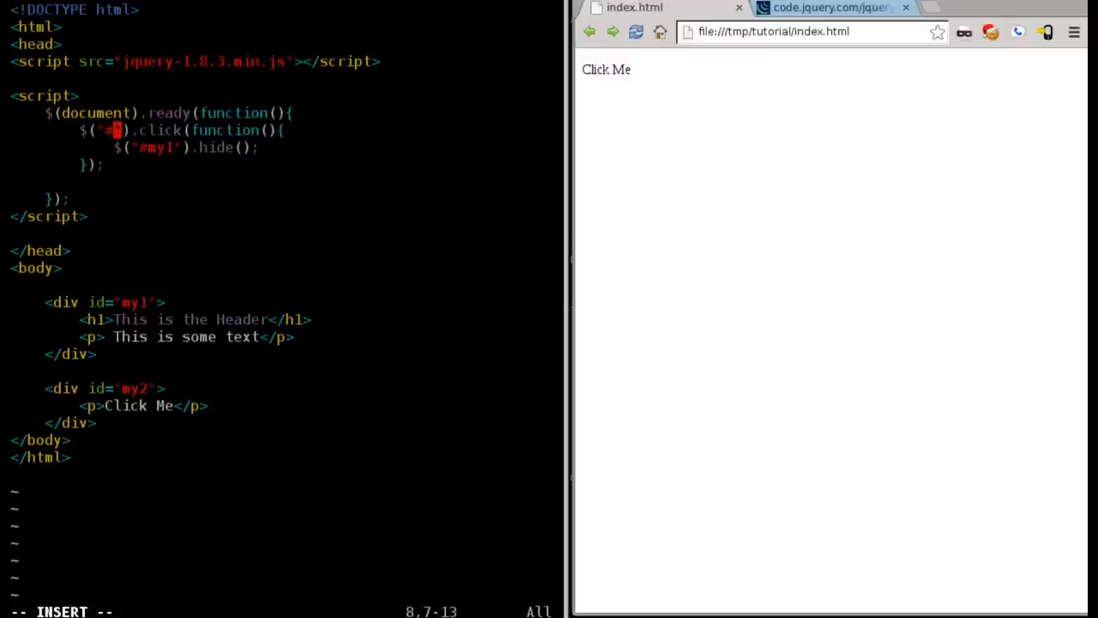
pyautogui.write('my2')
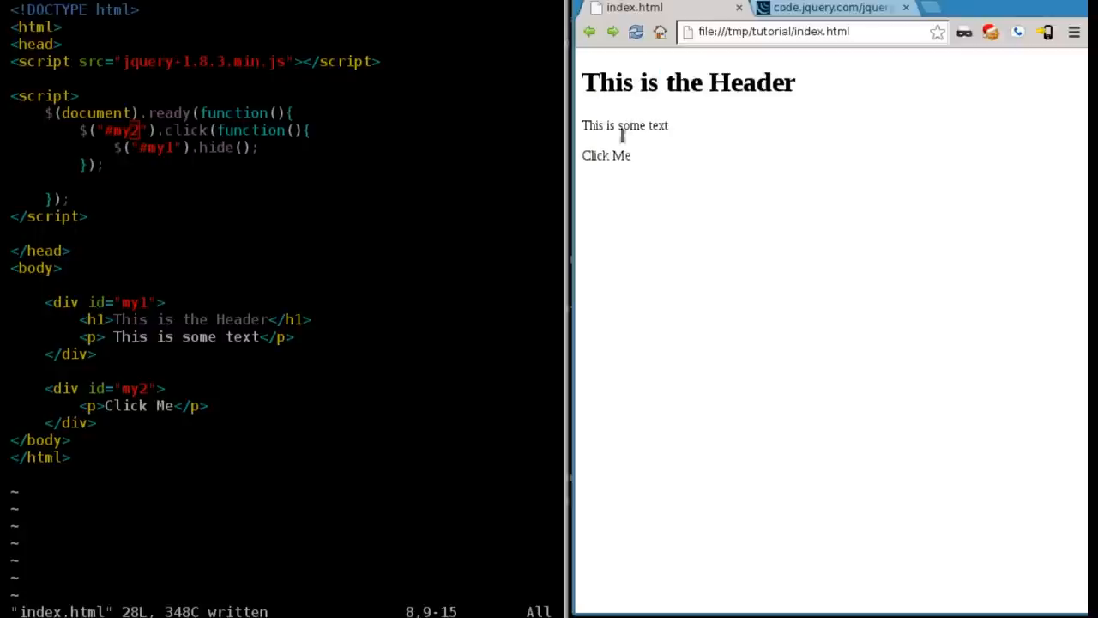
# Click 'Click Me' in Chrome to confirm the header and text disappear
pyautogui.click(606, 156)
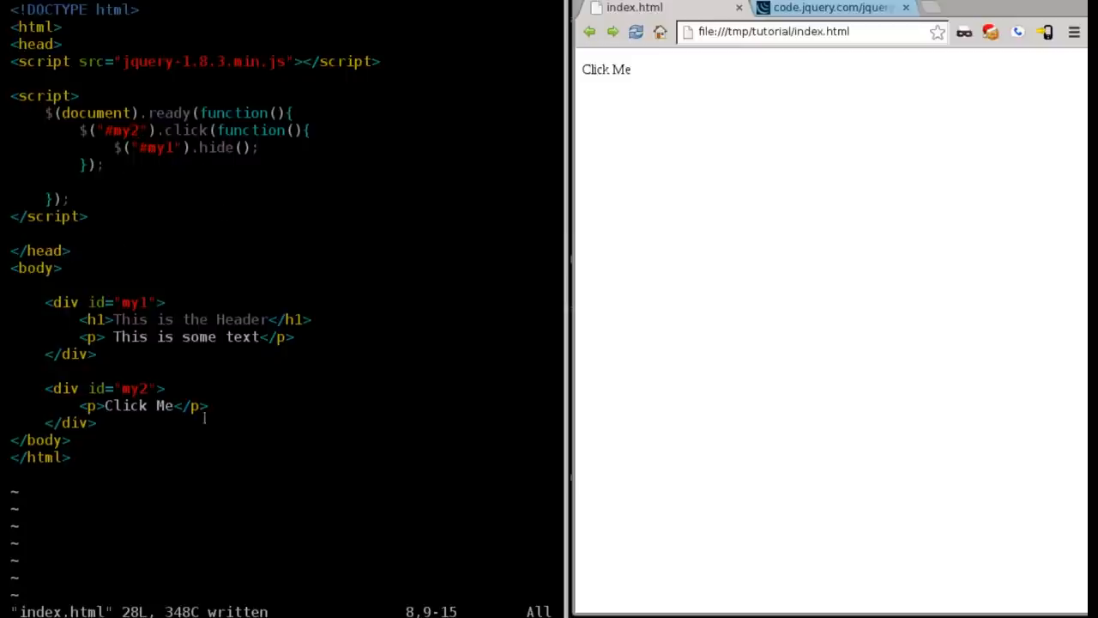
pyautogui.moveTo(645, 227)
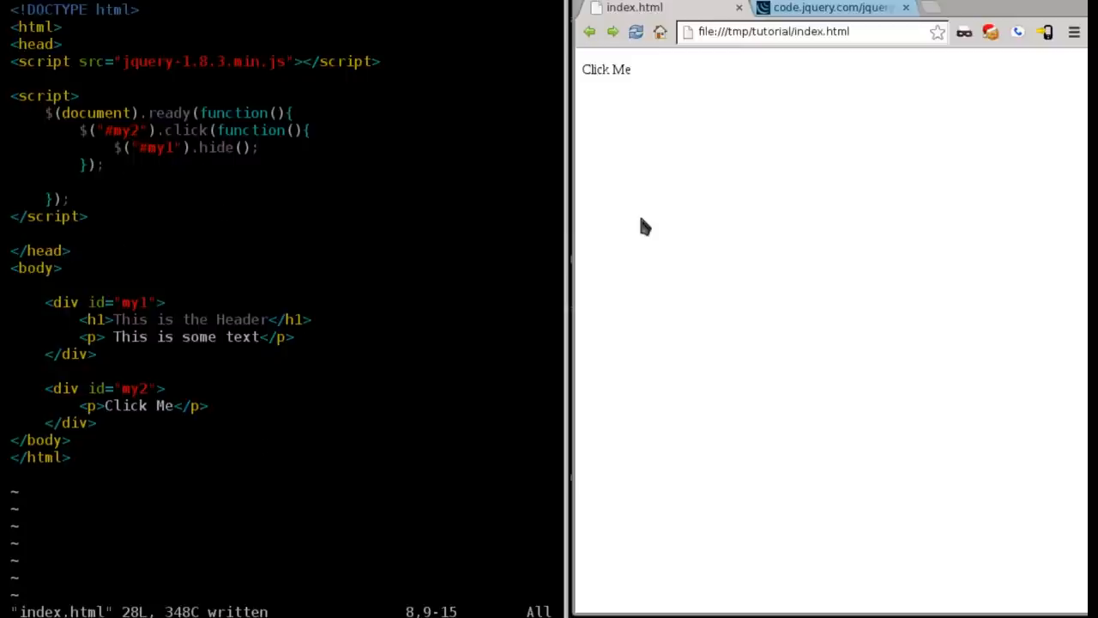